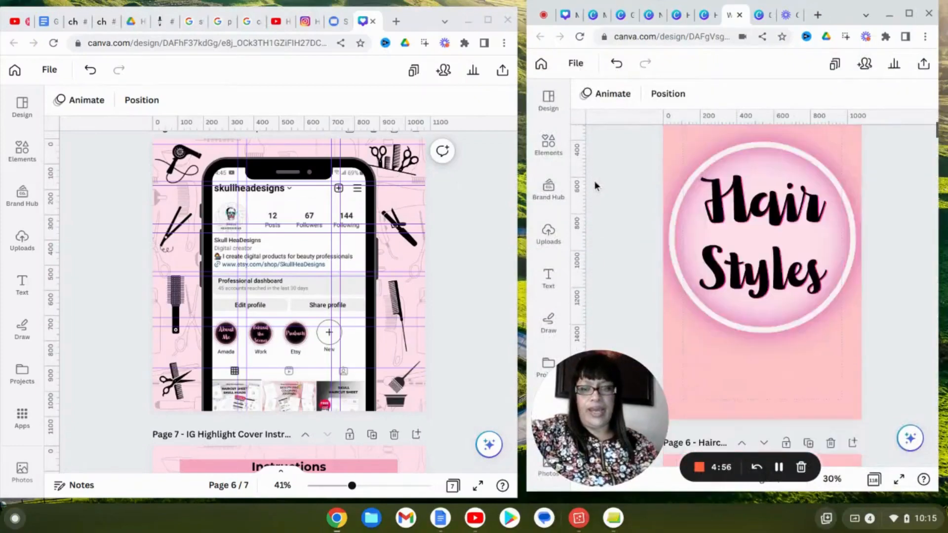
Review the Instagram profile mockup, then switch to the full-window 108 IG Covers design.
scroll(down, 3)
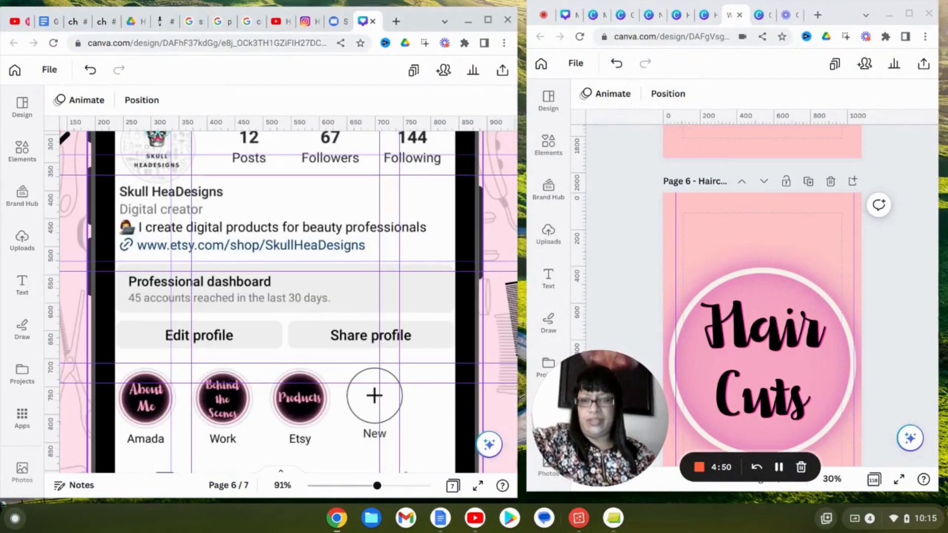
scroll(down, 3)
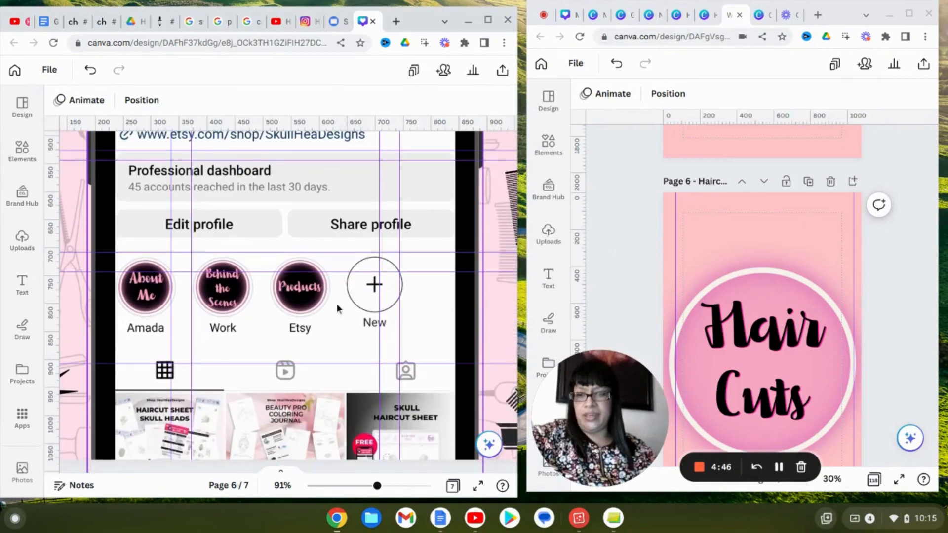
click(752, 279)
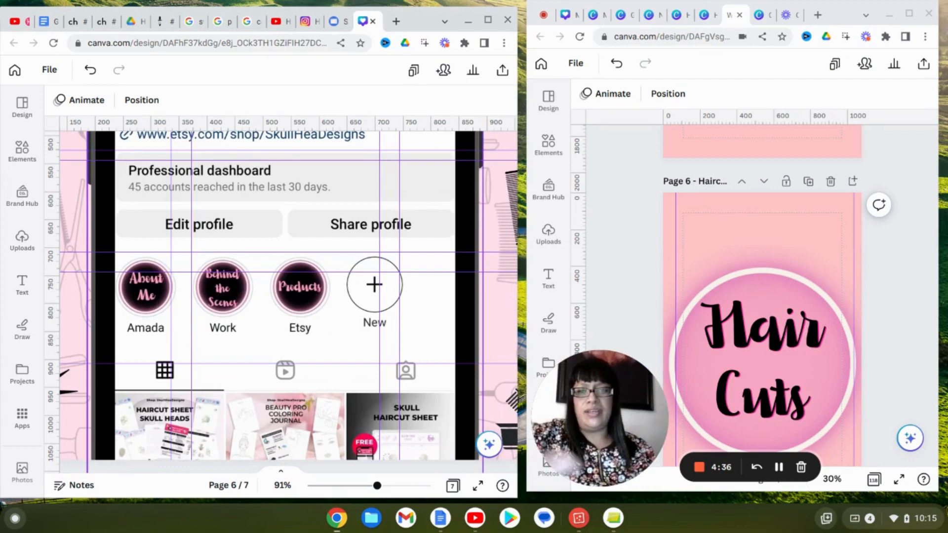
scroll(up, 3)
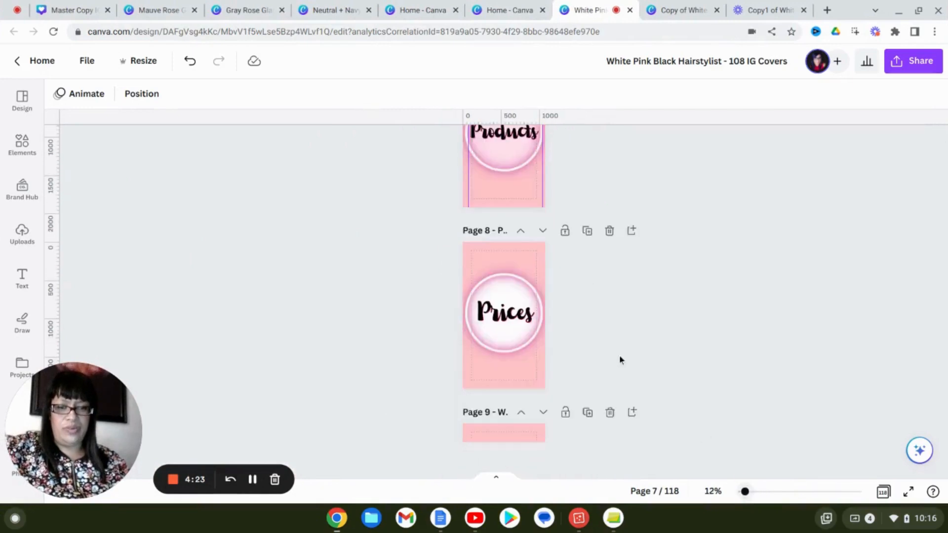
Scroll past the Bridal, Braids and Up Do's covers to page 41, Hairstylist Tools.
scroll(down, 3)
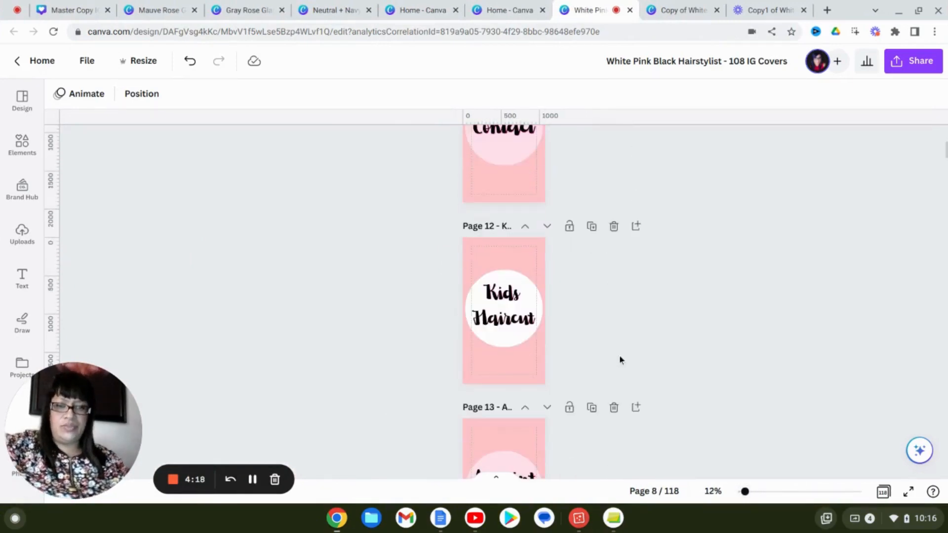
scroll(down, 3)
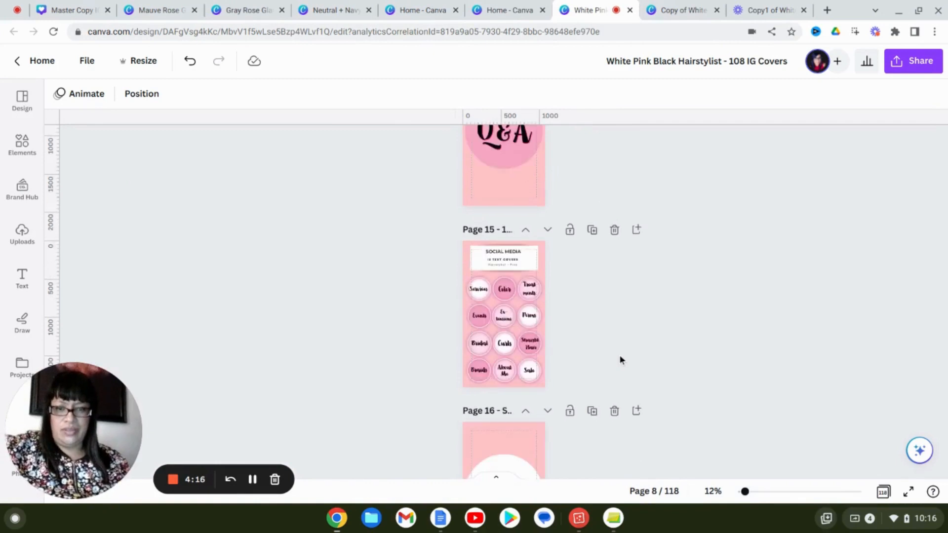
scroll(down, 3)
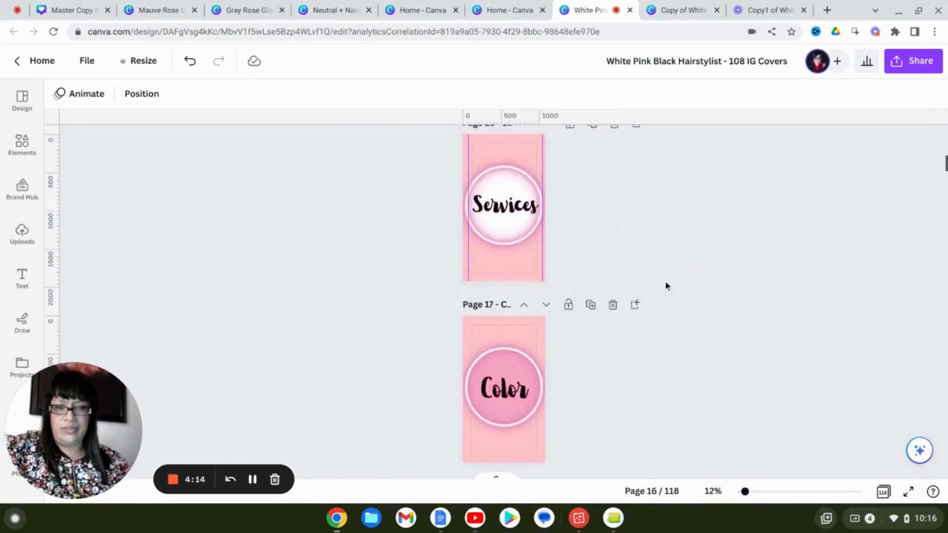
scroll(down, 3)
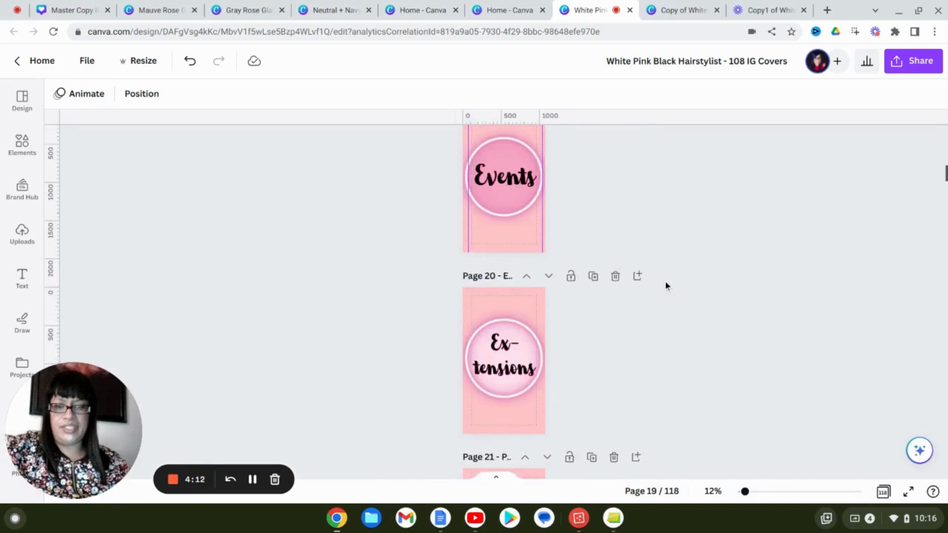
scroll(down, 3)
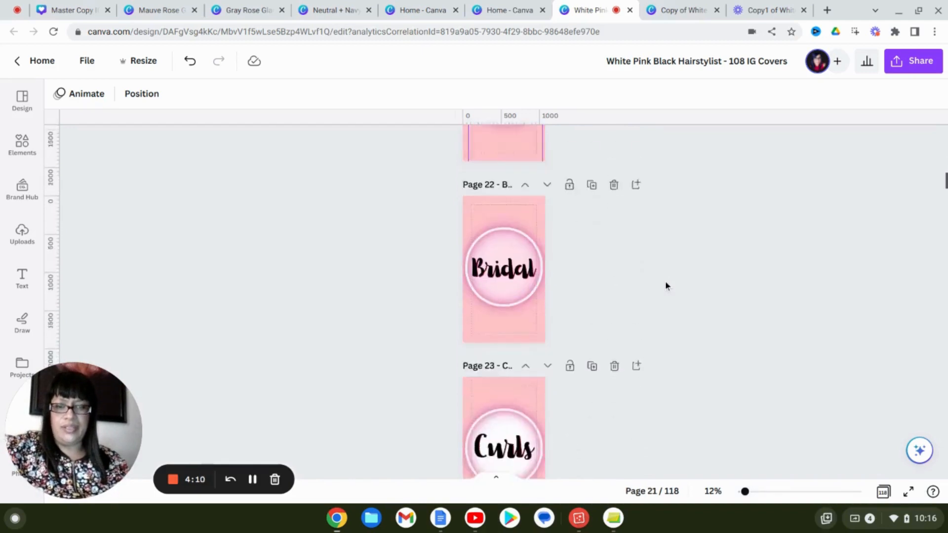
scroll(down, 3)
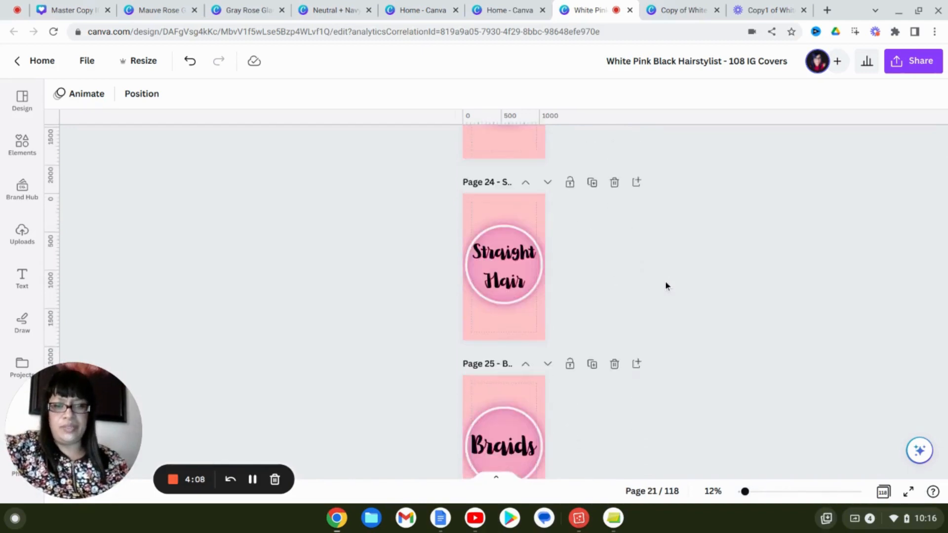
scroll(down, 3)
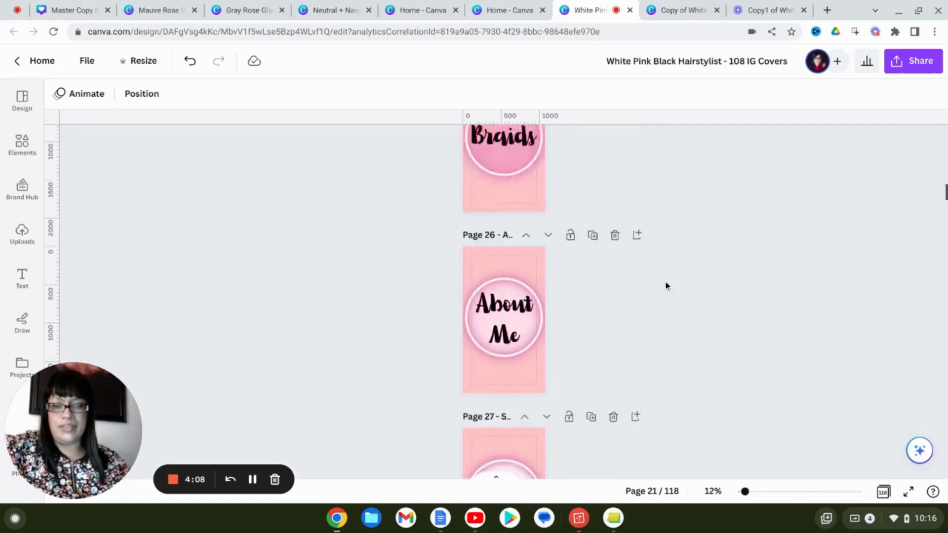
scroll(down, 3)
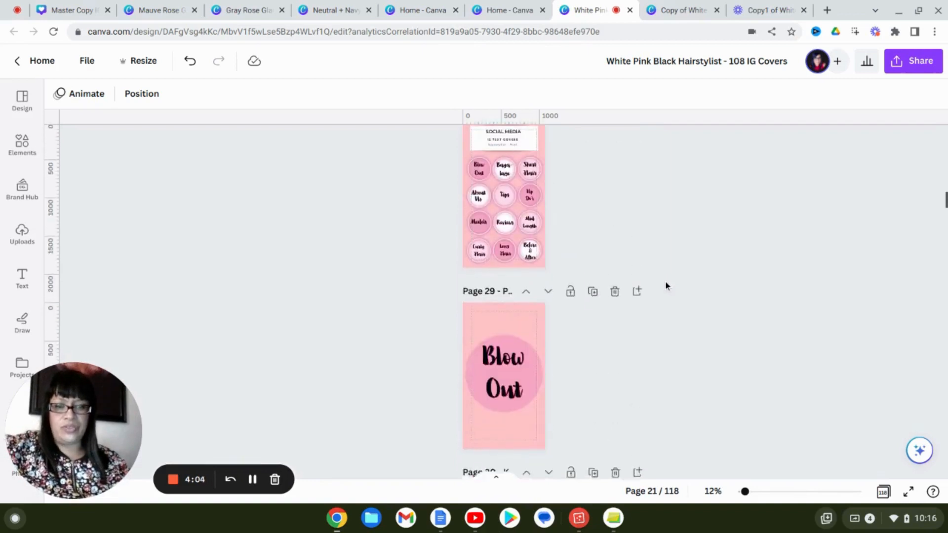
scroll(down, 3)
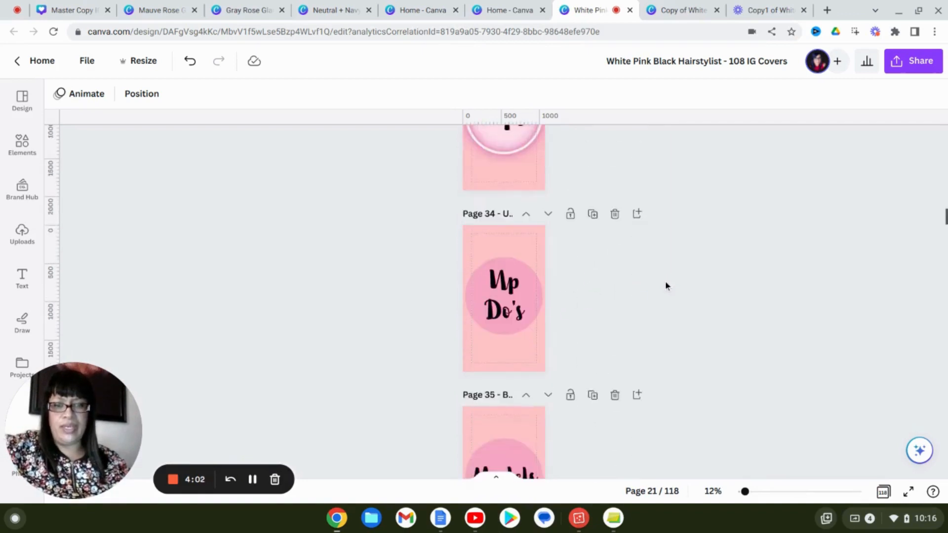
scroll(down, 3)
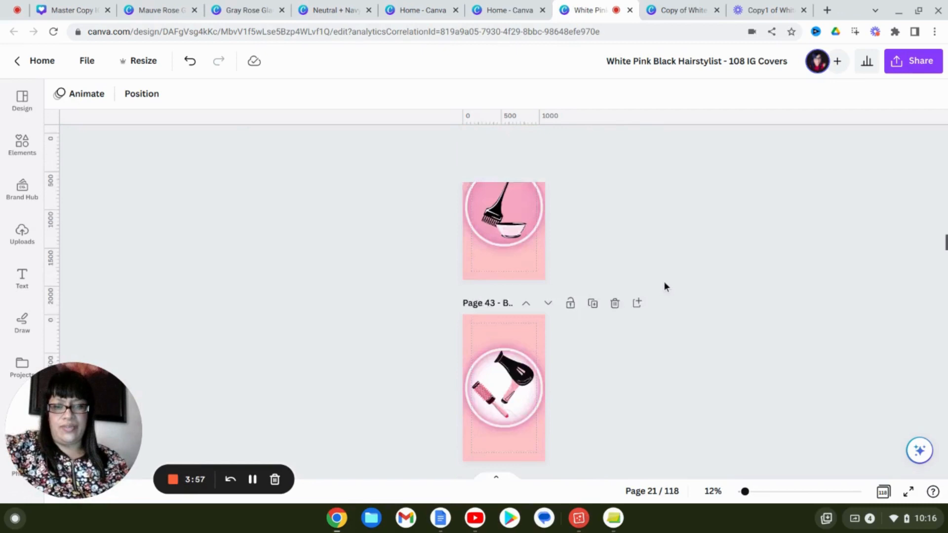
scroll(up, 3)
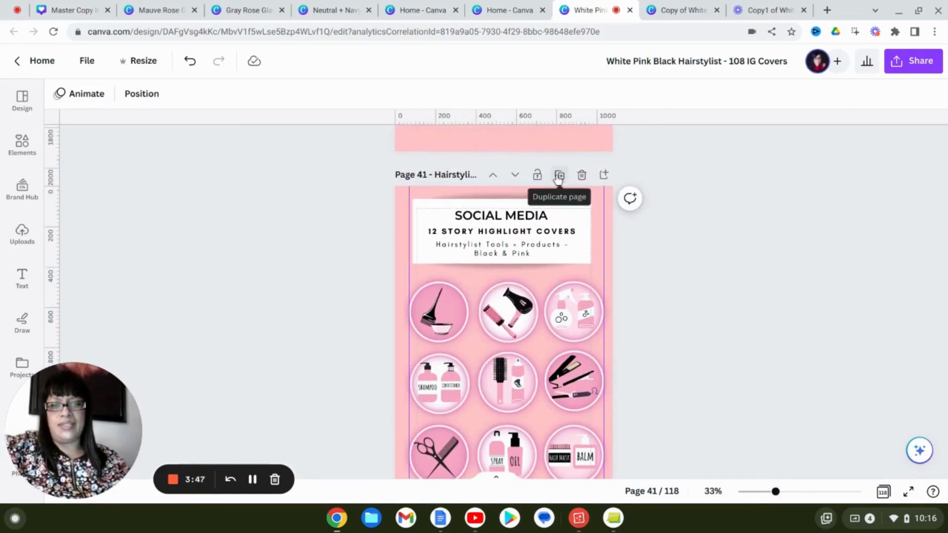
Duplicate page 41 and bring the new page 42 copy into view.
click(558, 174)
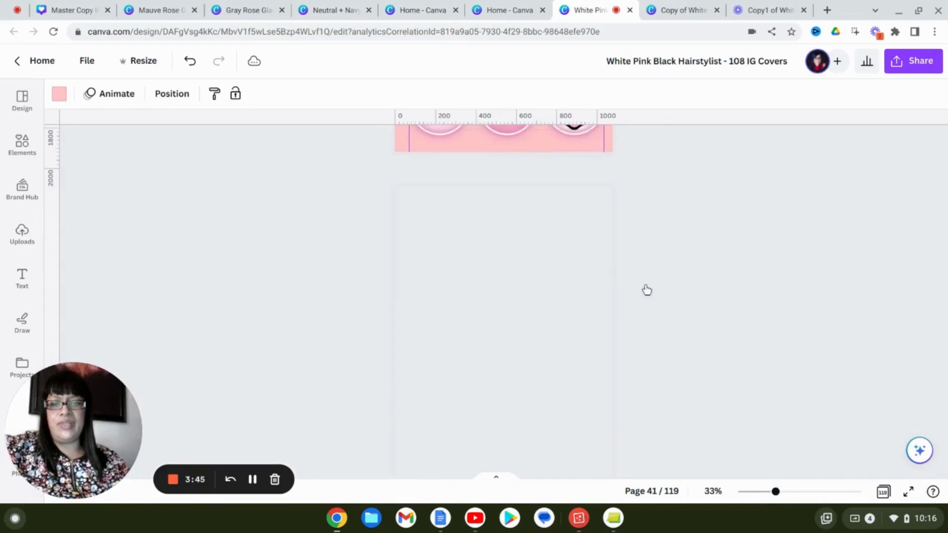
scroll(down, 3)
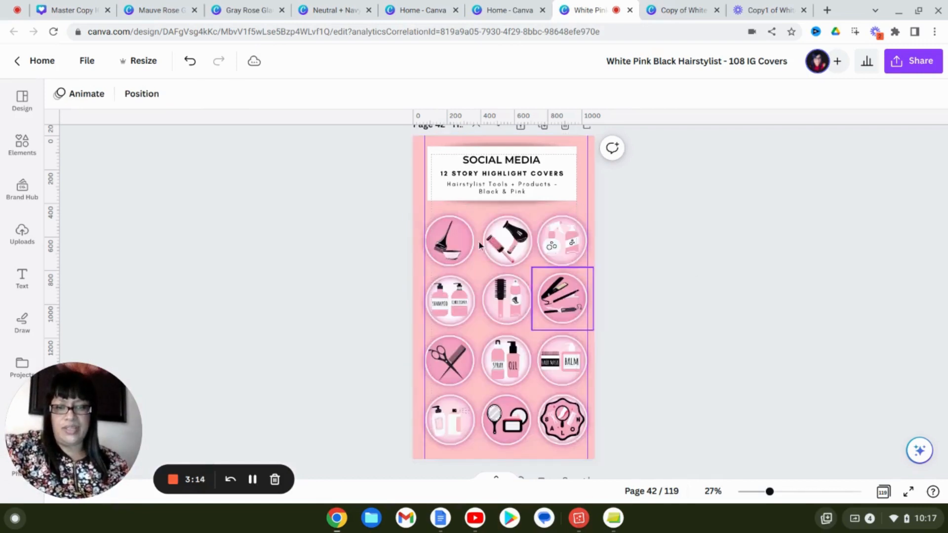
Select page 42's brush-and-bowl icon and restyle the page in purple and lavender tones.
click(449, 240)
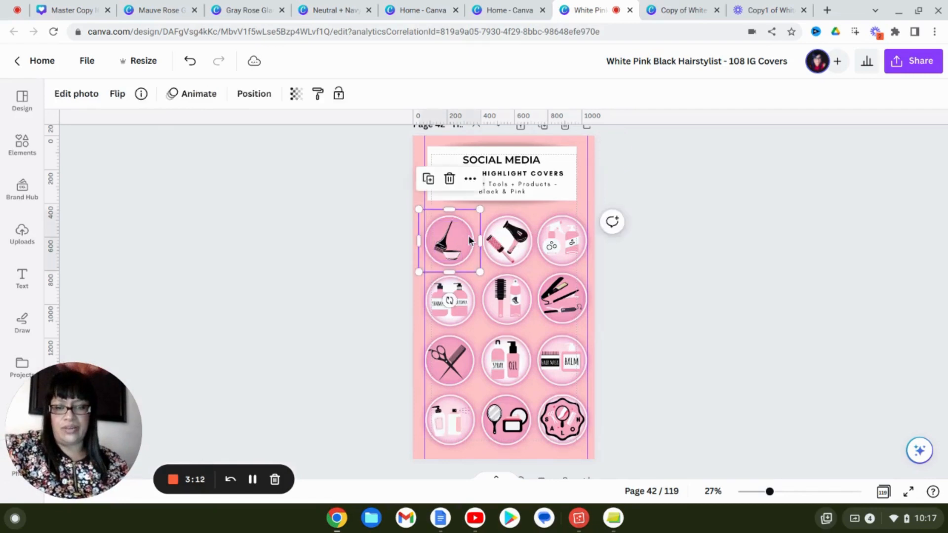
right_click(448, 240)
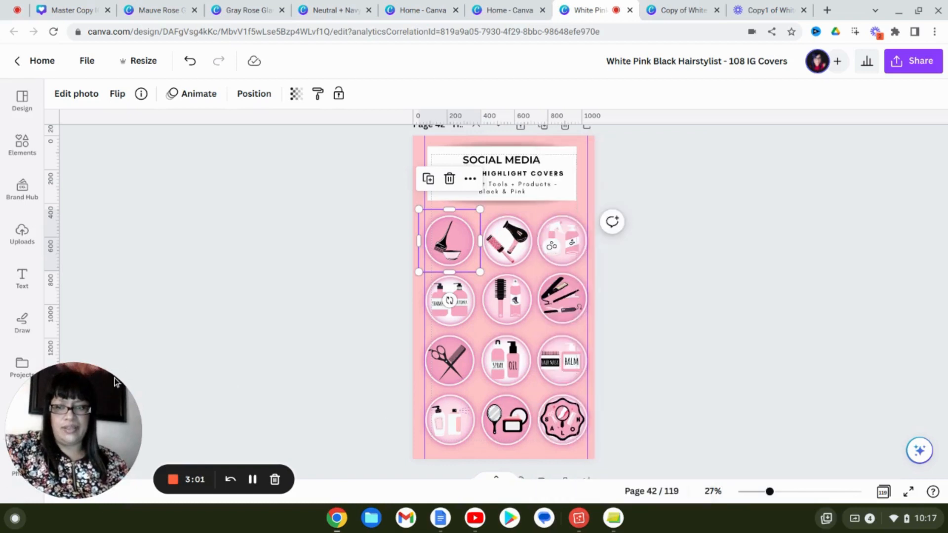
mouse_move(753, 317)
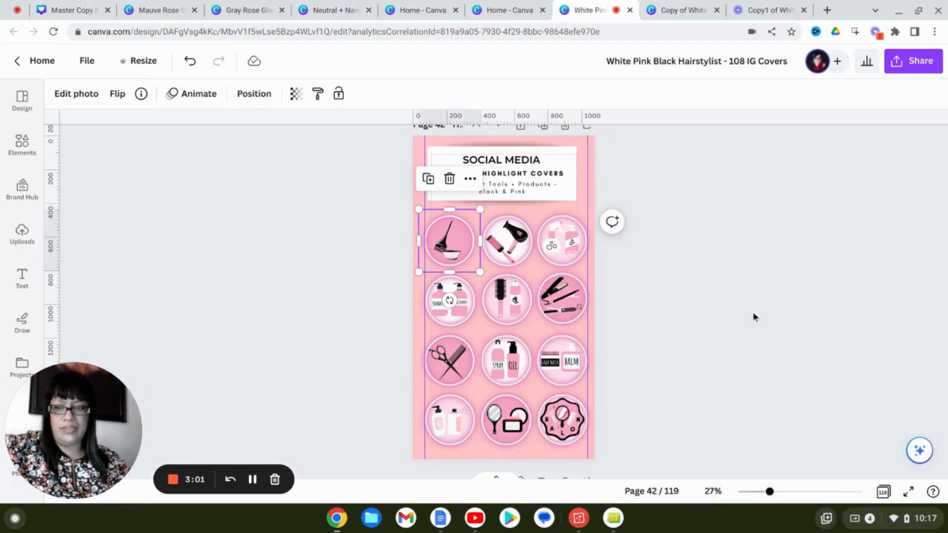
mouse_move(394, 372)
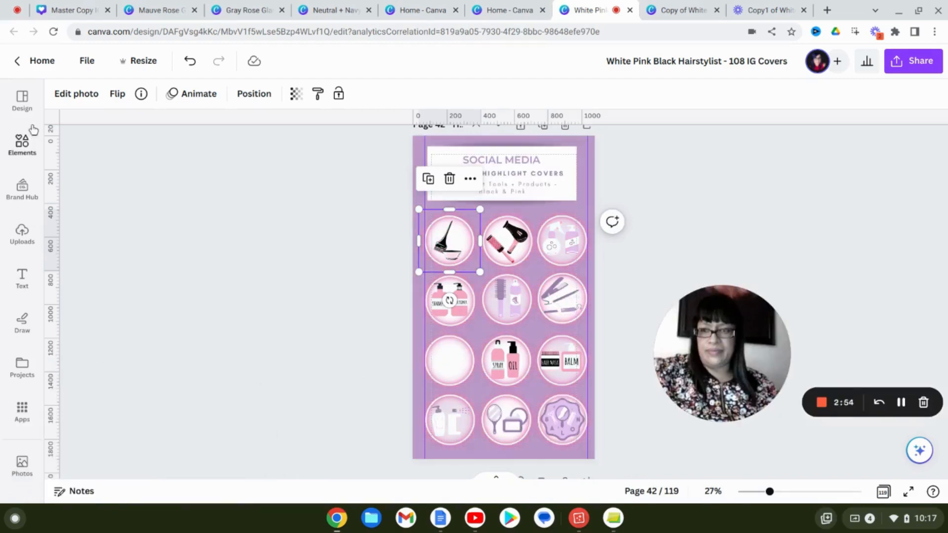
click(22, 100)
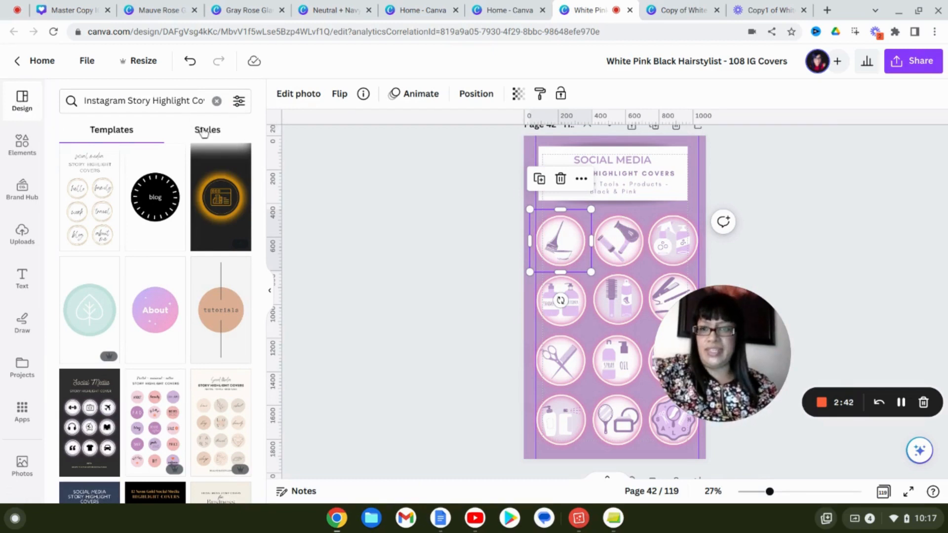
Browse the Styles tab, viewing all image palettes, then returning to Color palettes.
click(207, 130)
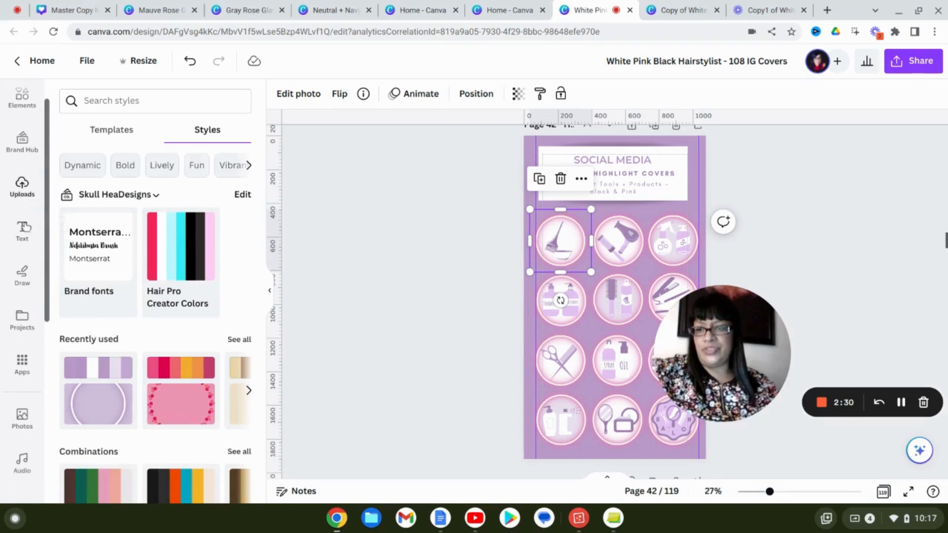
scroll(down, 3)
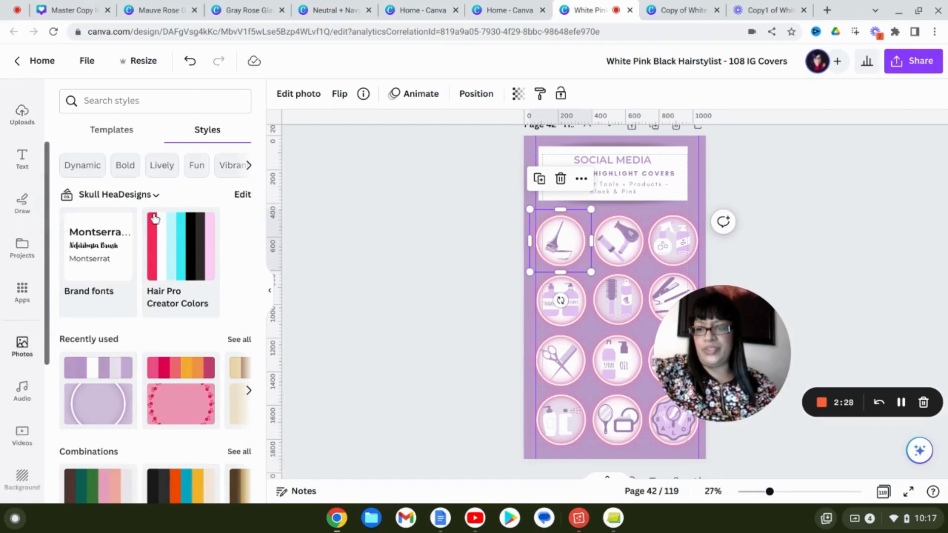
scroll(down, 3)
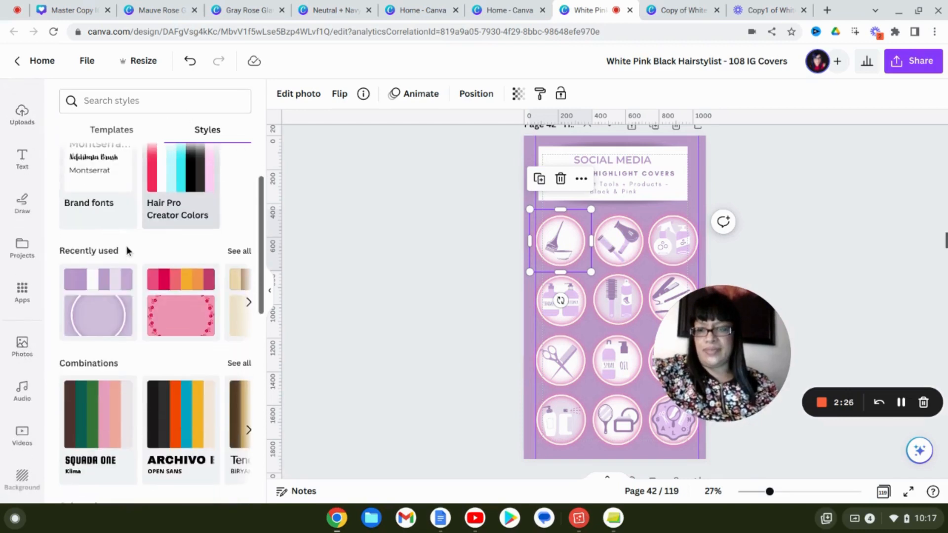
scroll(down, 3)
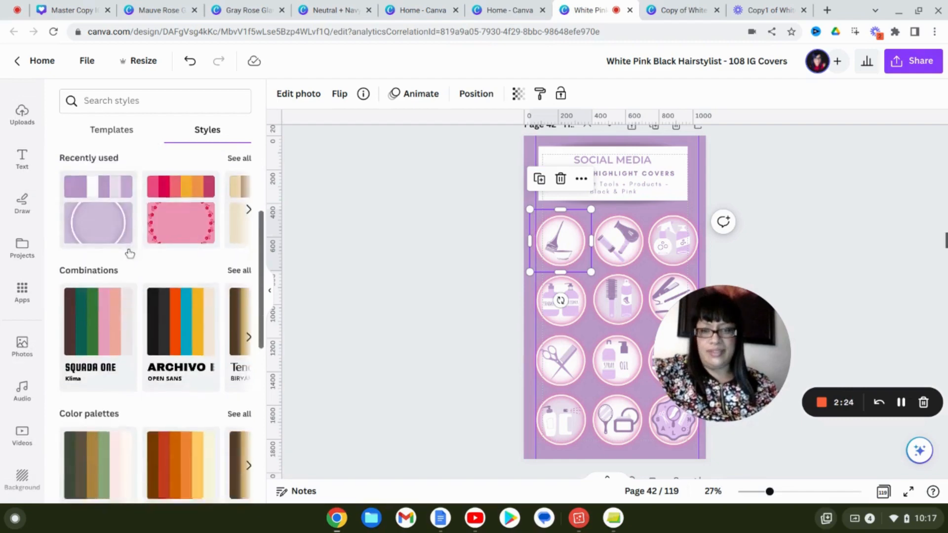
scroll(down, 3)
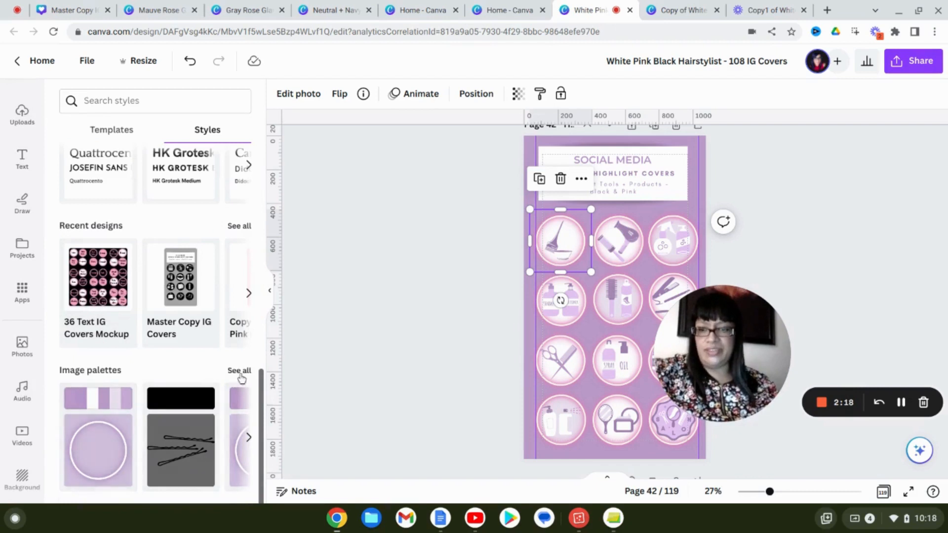
click(239, 370)
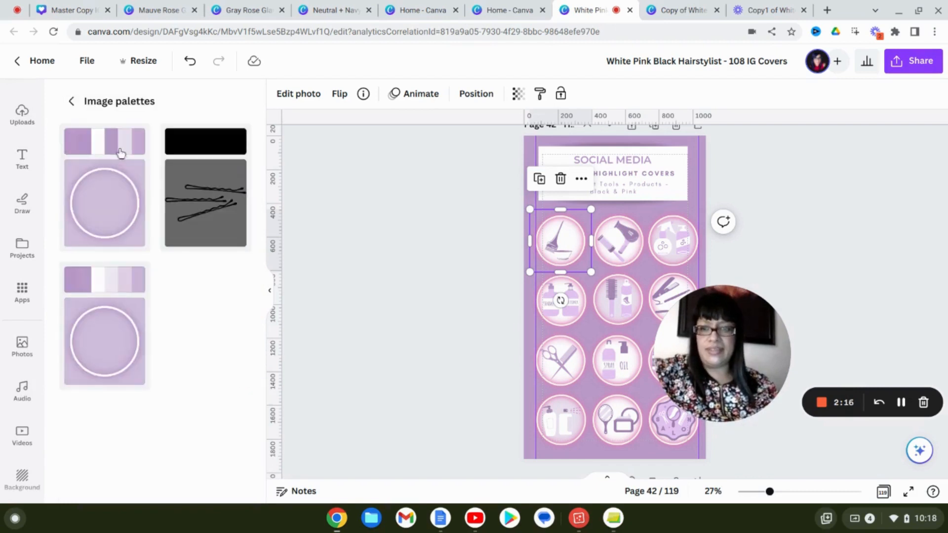
click(71, 101)
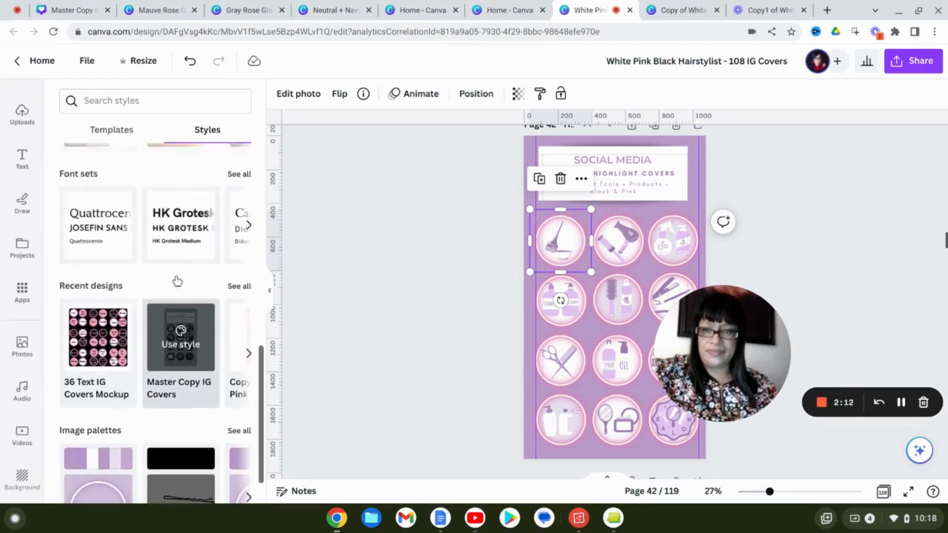
scroll(up, 3)
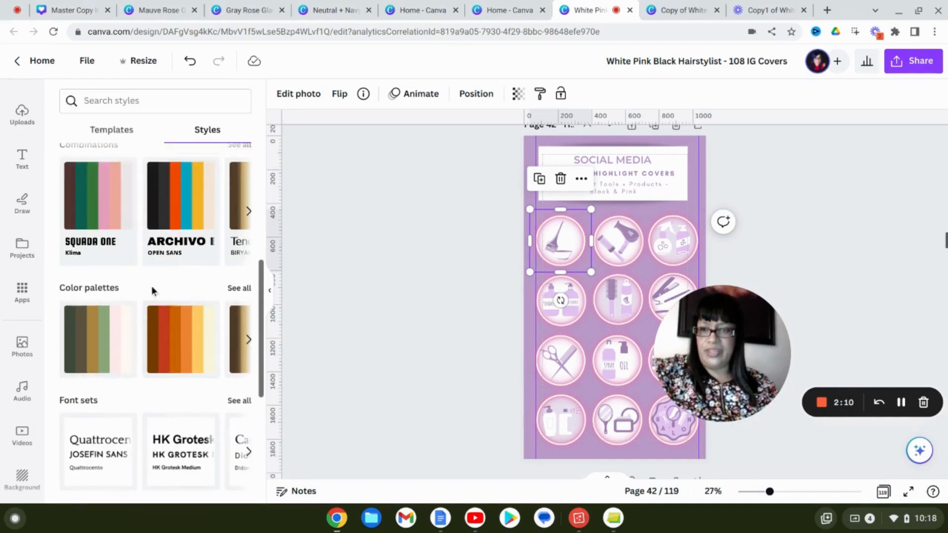
Apply a navy-and-turquoise colour palette to page 42 after briefly trying green.
click(239, 288)
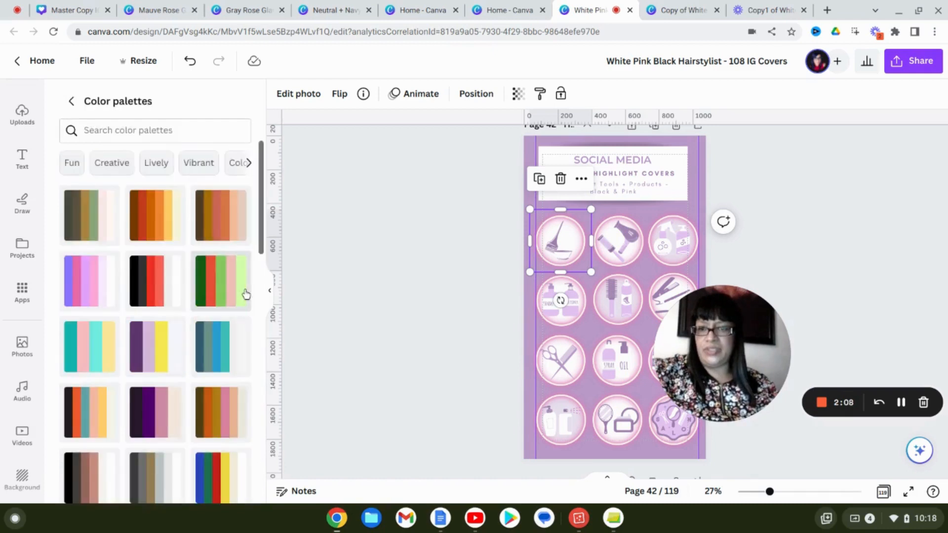
mouse_move(215, 276)
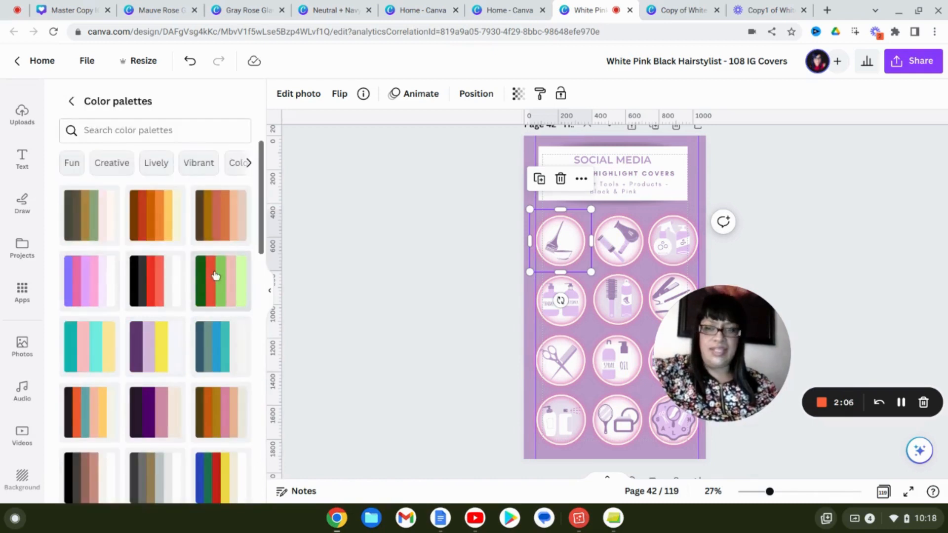
scroll(down, 3)
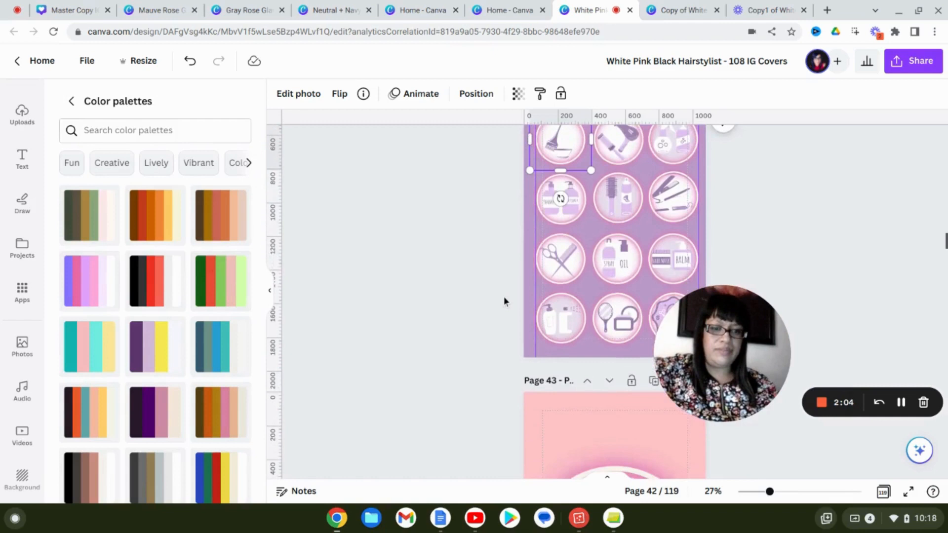
scroll(down, 3)
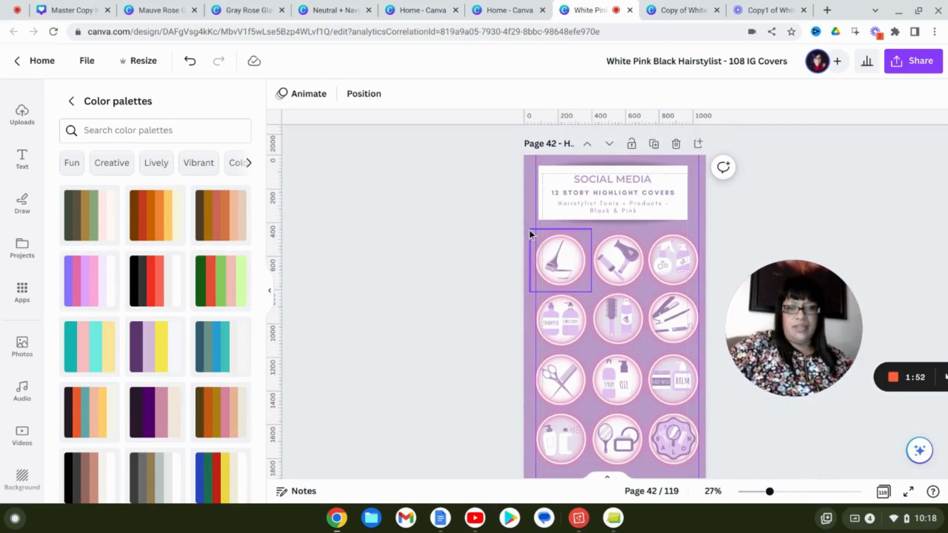
click(558, 260)
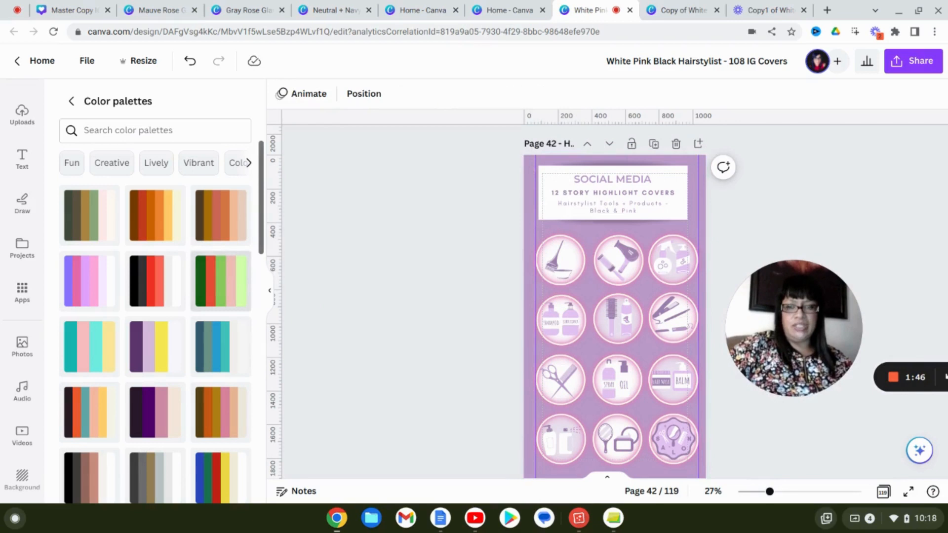
click(221, 281)
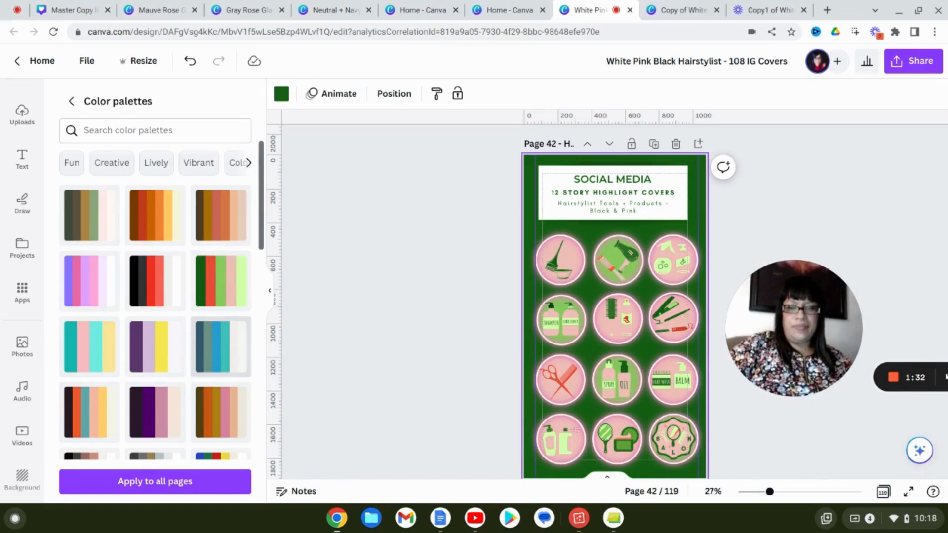
click(220, 346)
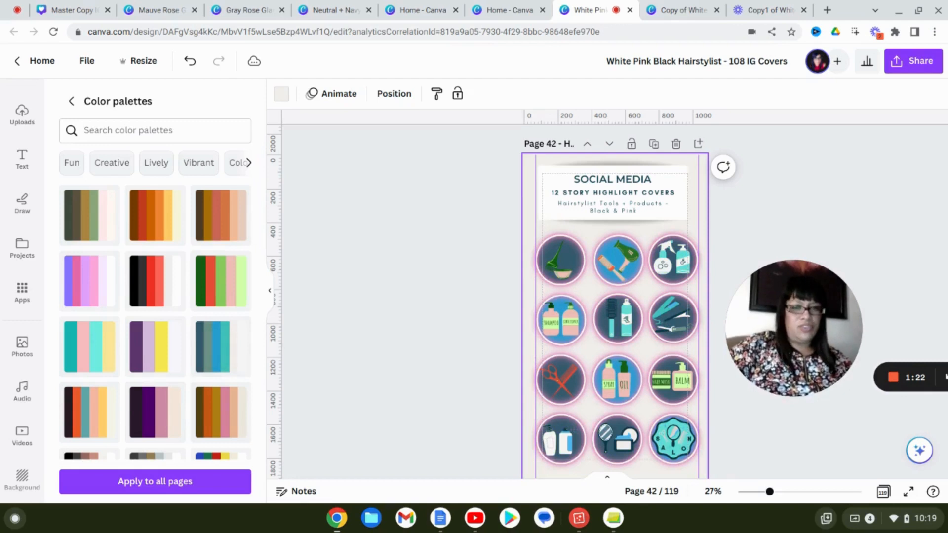
mouse_move(399, 294)
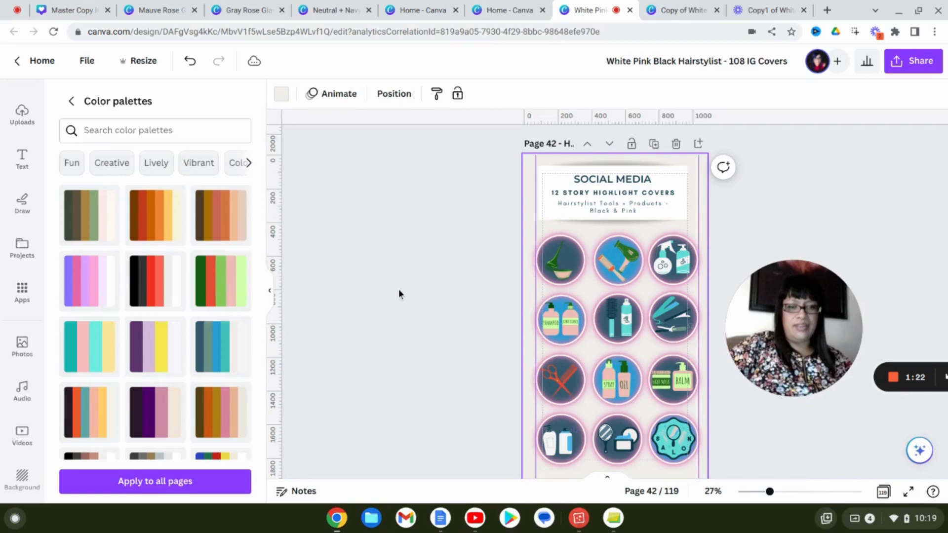
scroll(down, 3)
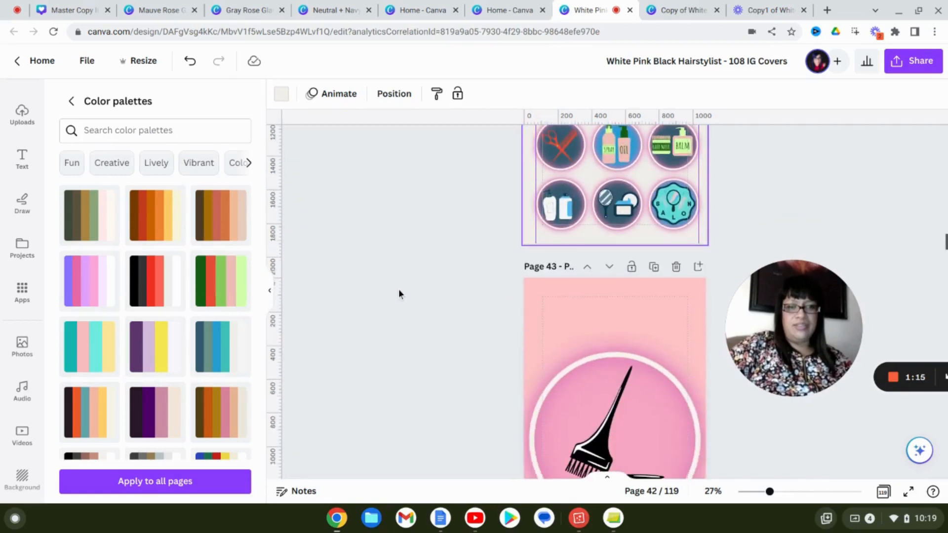
scroll(down, 3)
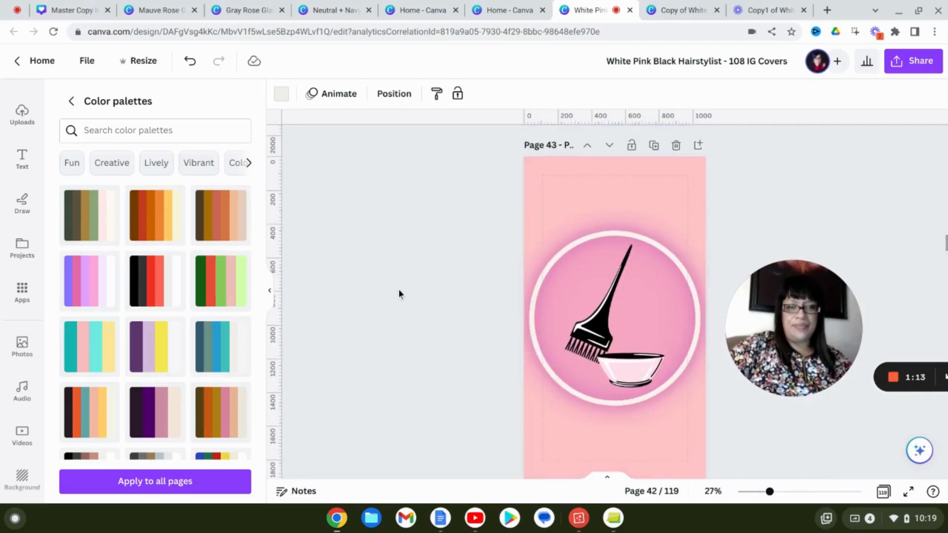
scroll(up, 3)
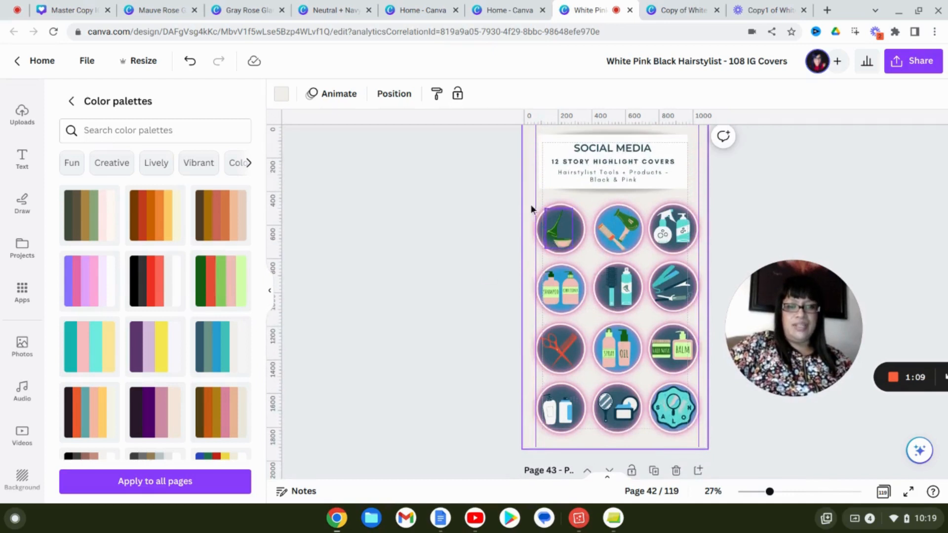
click(560, 229)
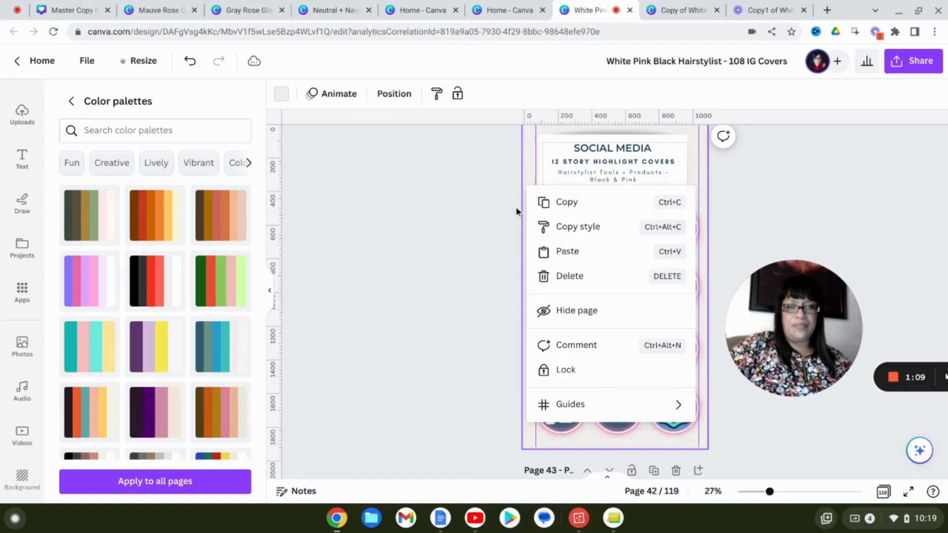
mouse_move(559, 372)
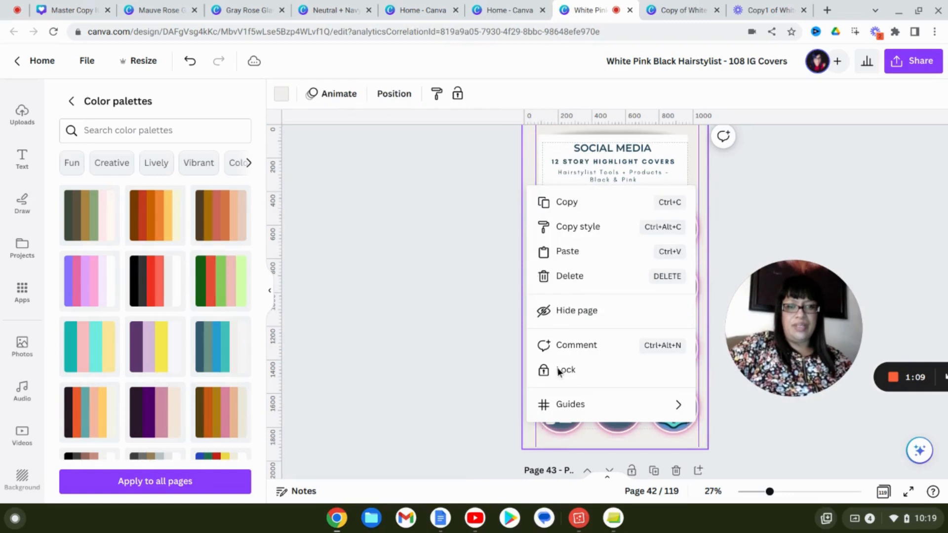
click(565, 369)
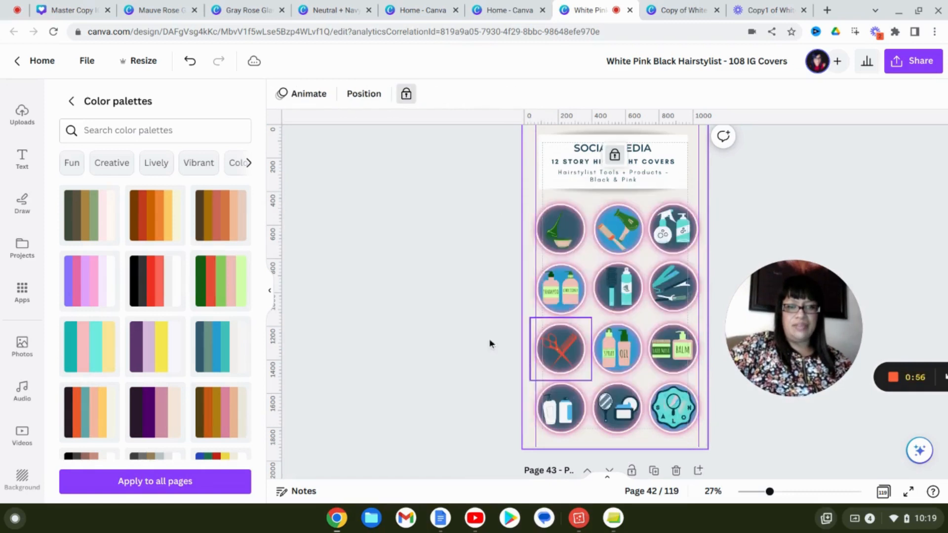
click(499, 205)
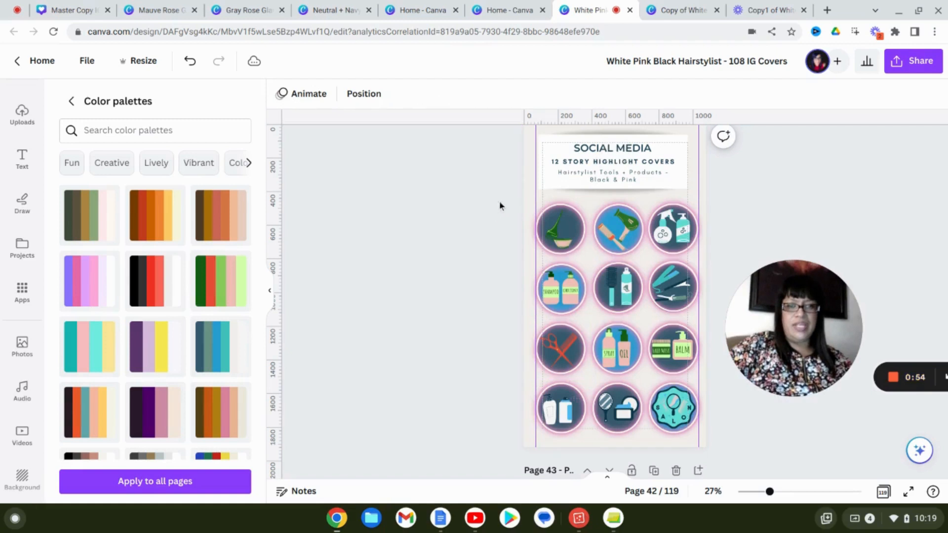
click(559, 229)
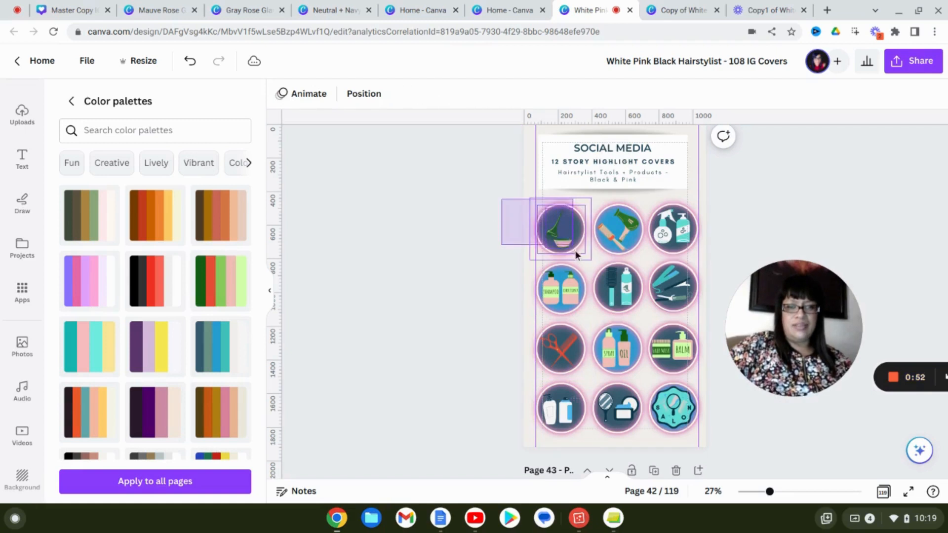
click(559, 230)
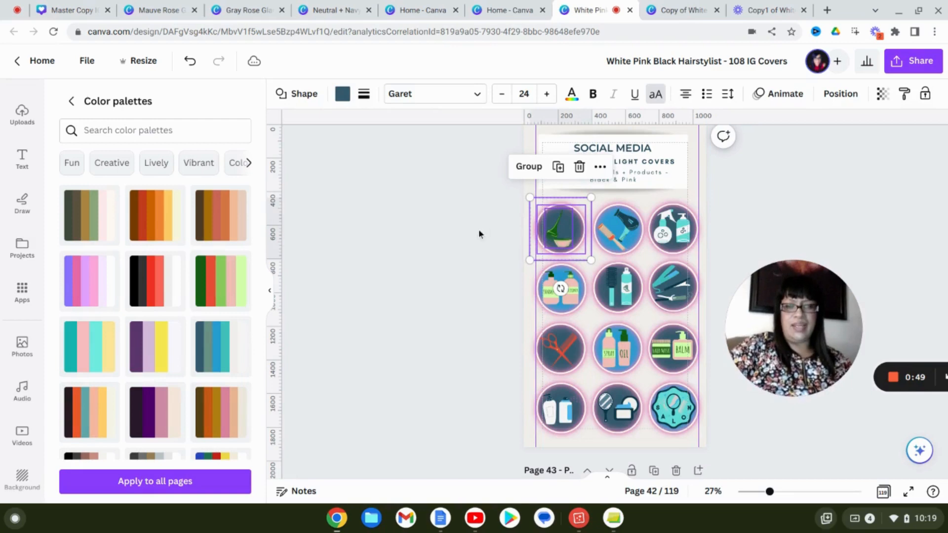
scroll(down, 3)
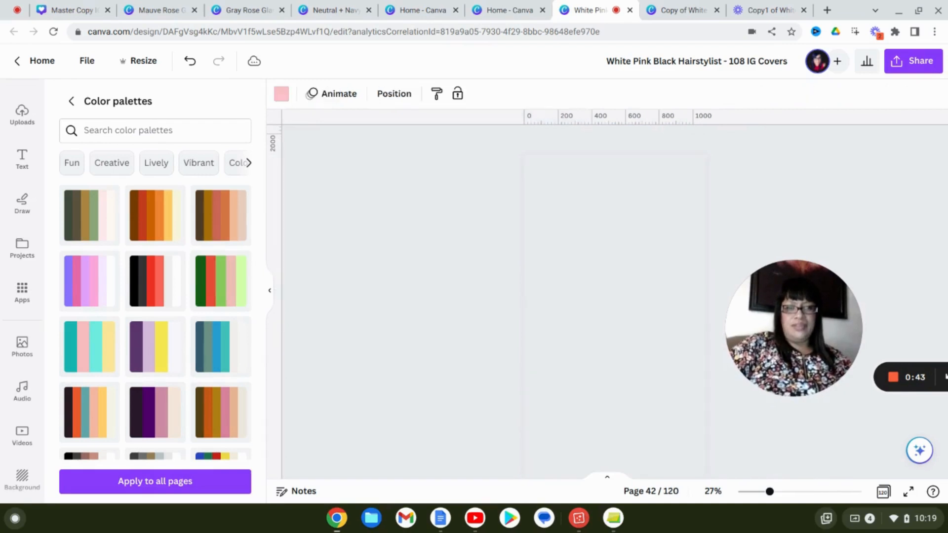
mouse_move(495, 267)
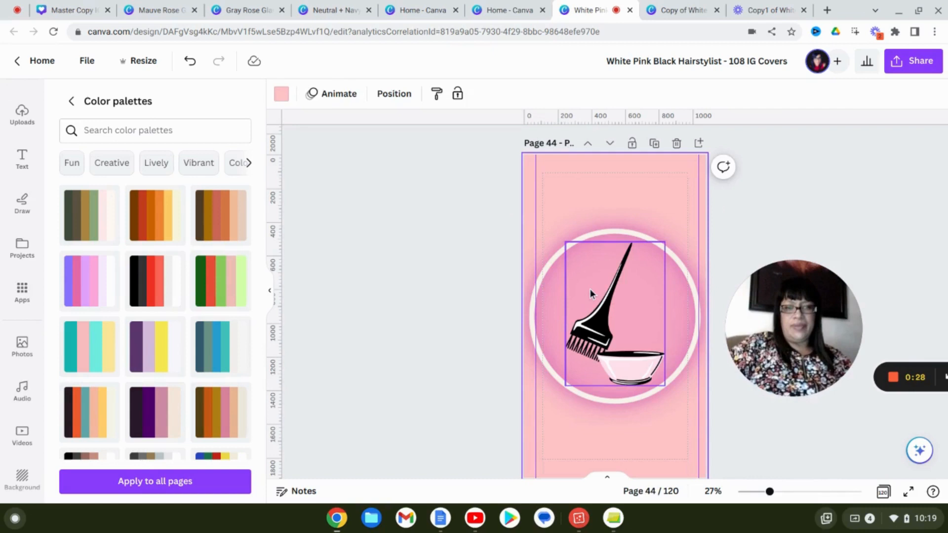
Select the enlarged brush-and-bowl icon circle on pink page 44.
click(489, 314)
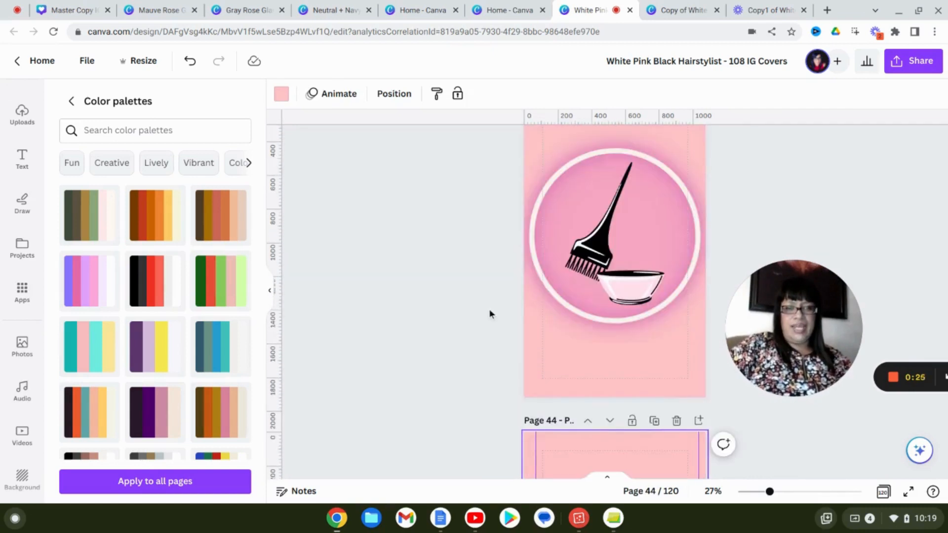
scroll(down, 3)
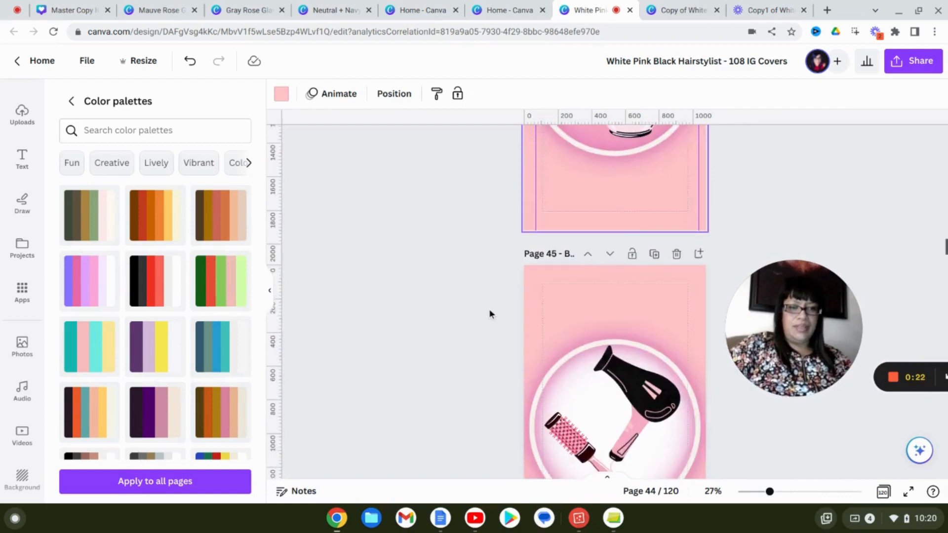
scroll(up, 3)
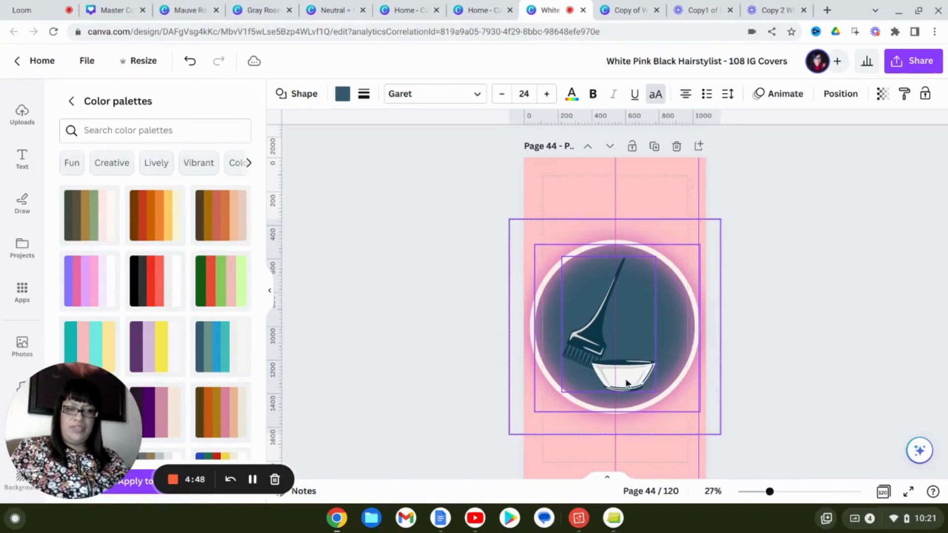
mouse_move(624, 379)
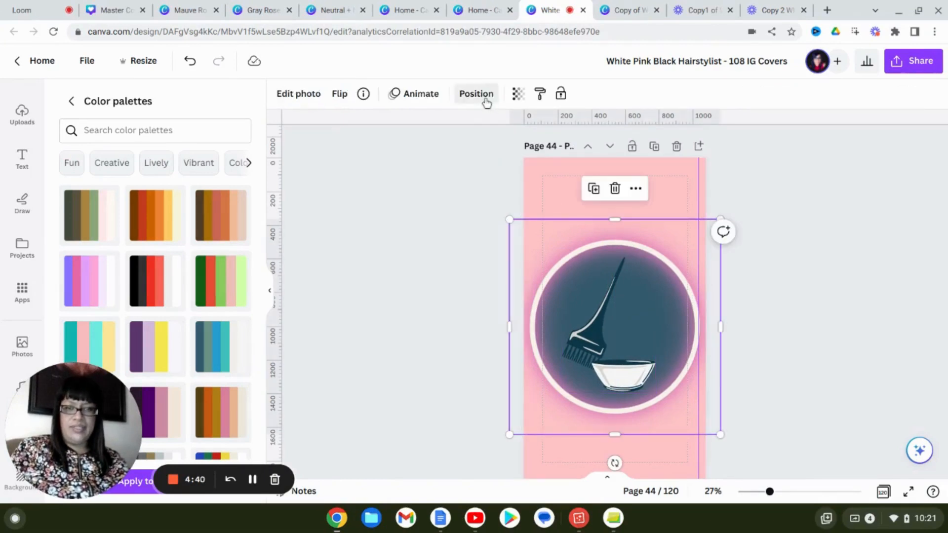
Fill the circle behind page 44's brush-and-bowl icon white and move it backward.
click(475, 93)
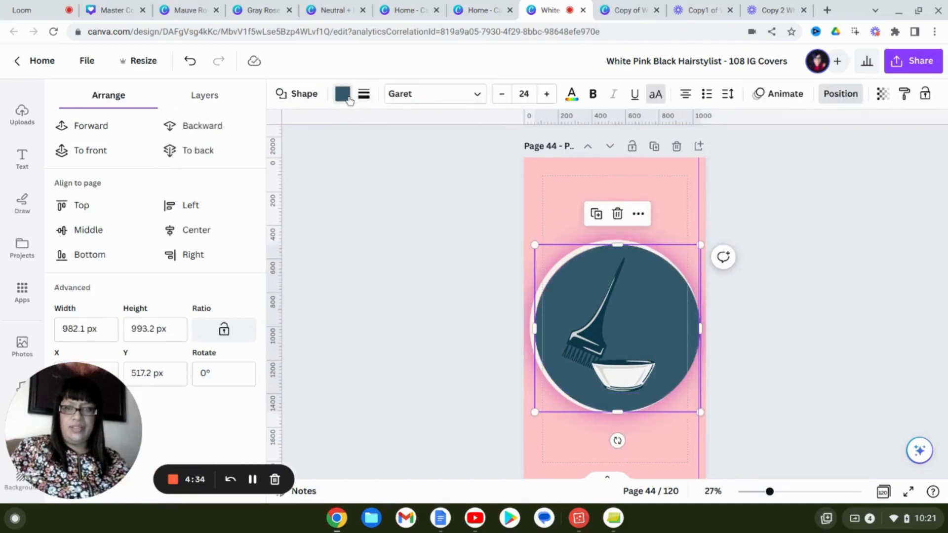
click(342, 93)
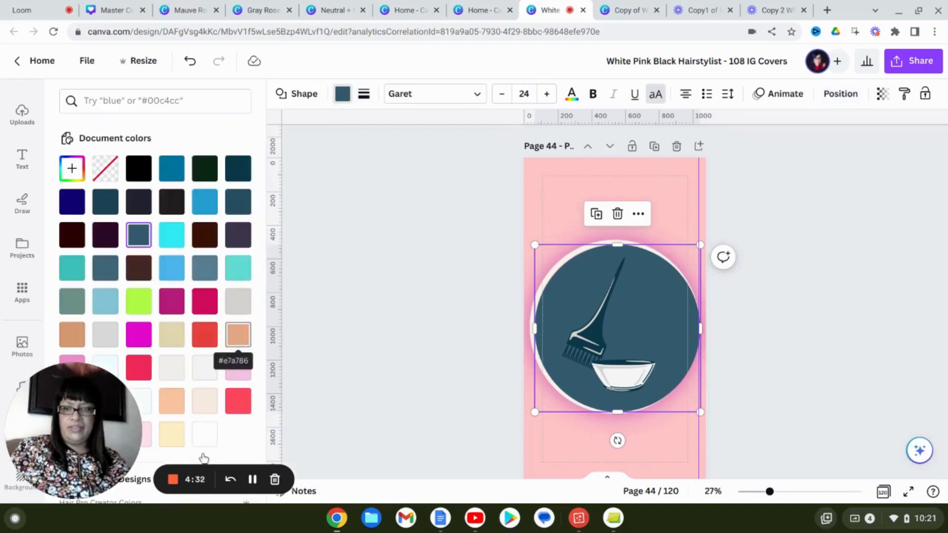
click(204, 434)
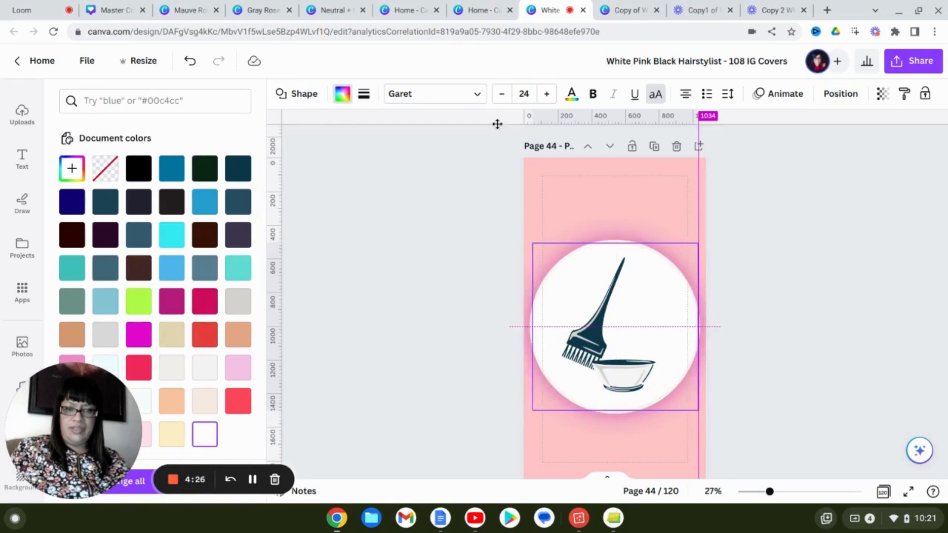
click(839, 94)
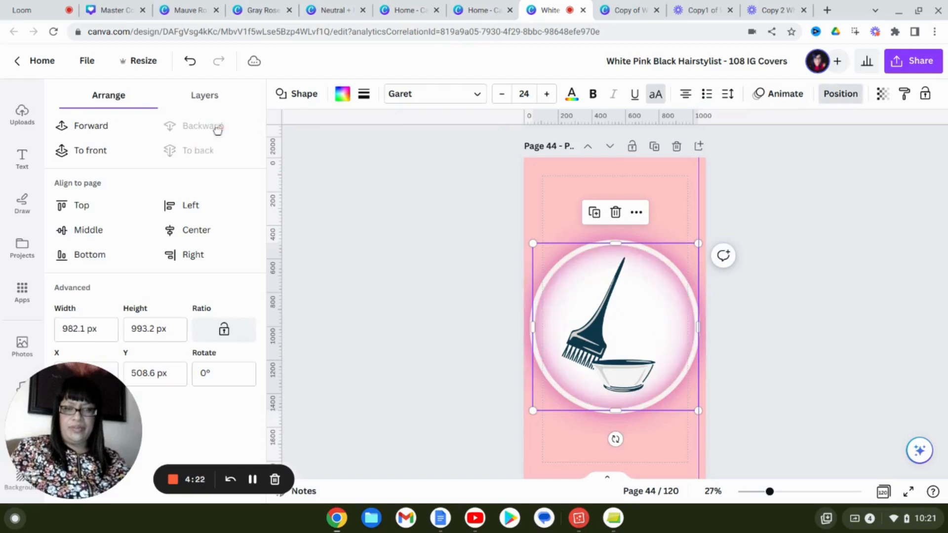
mouse_move(813, 297)
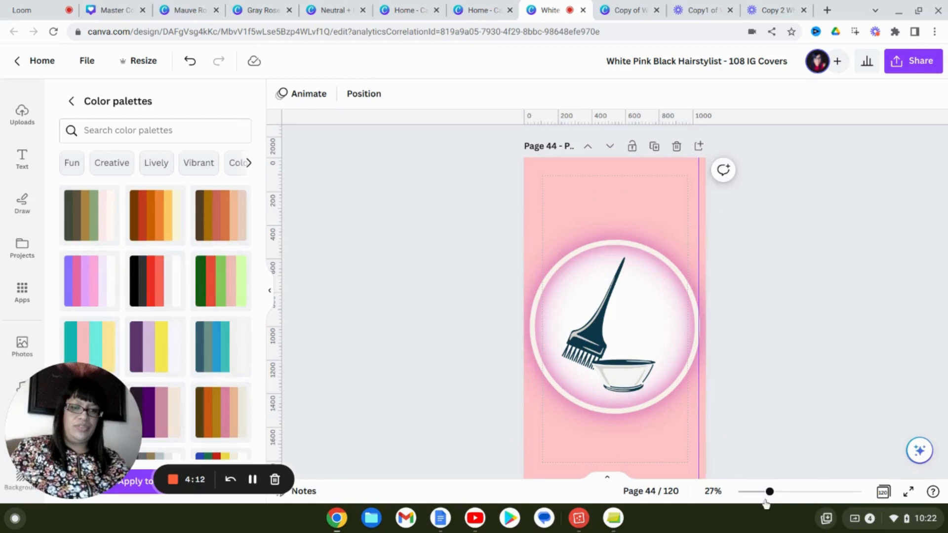
Scroll through the pink icon covers and select page 49 with the flat iron.
scroll(down, 3)
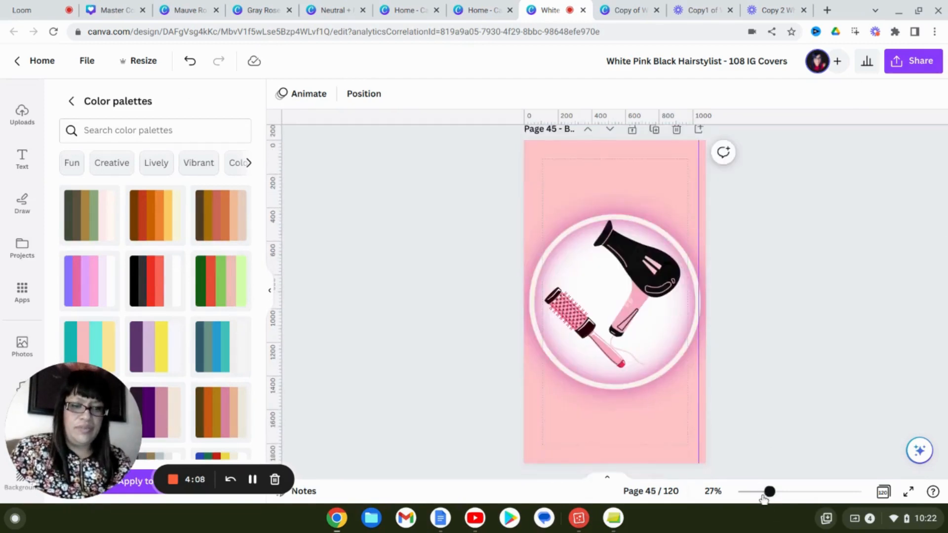
scroll(down, 3)
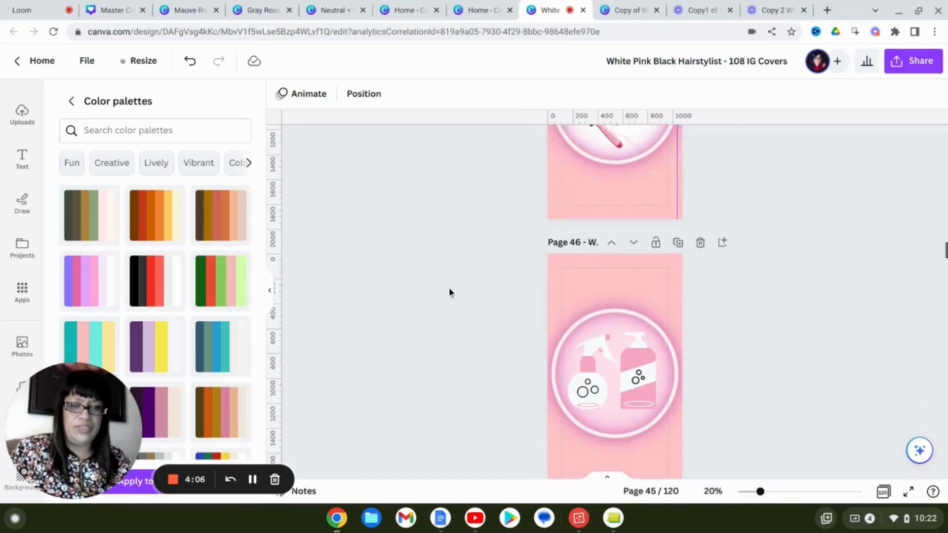
scroll(down, 3)
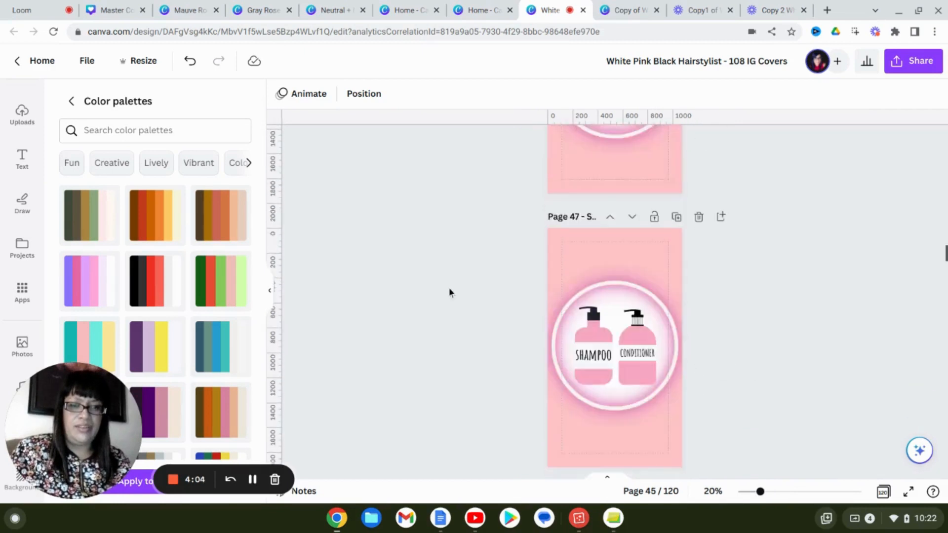
scroll(down, 3)
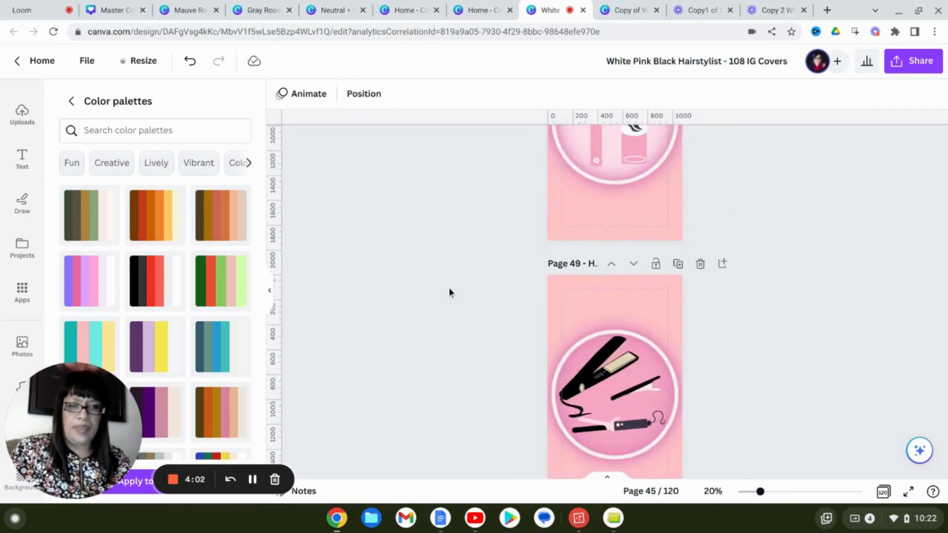
click(613, 374)
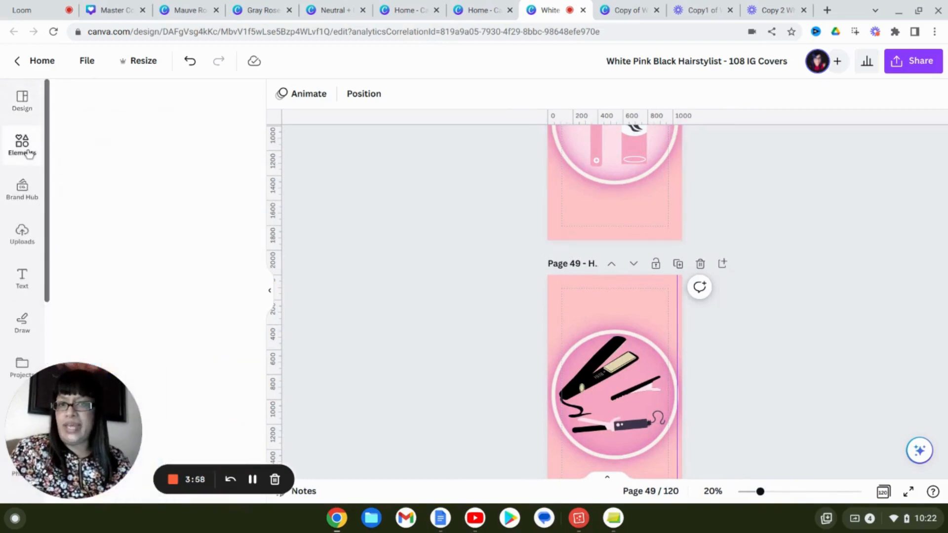
Search Elements for 'hair' and filter the results to free graphics.
click(21, 145)
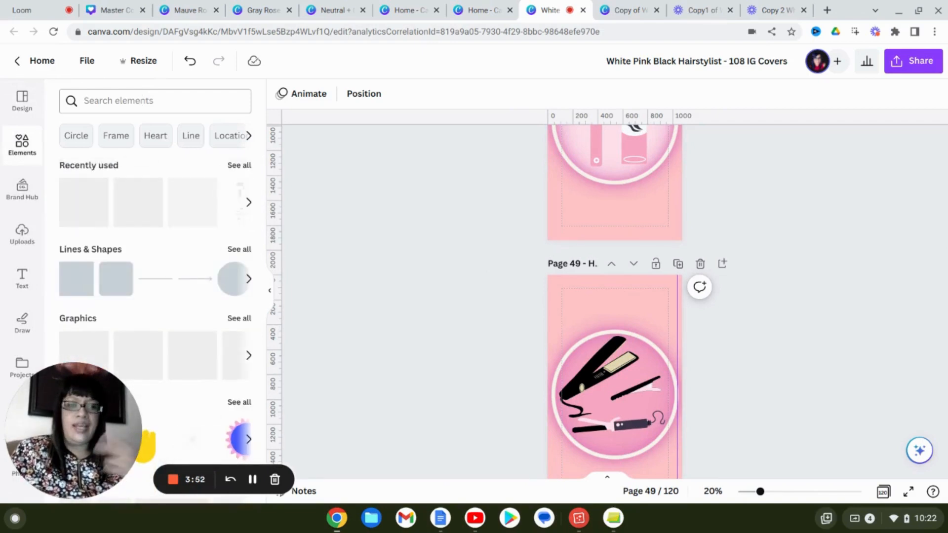
click(155, 101)
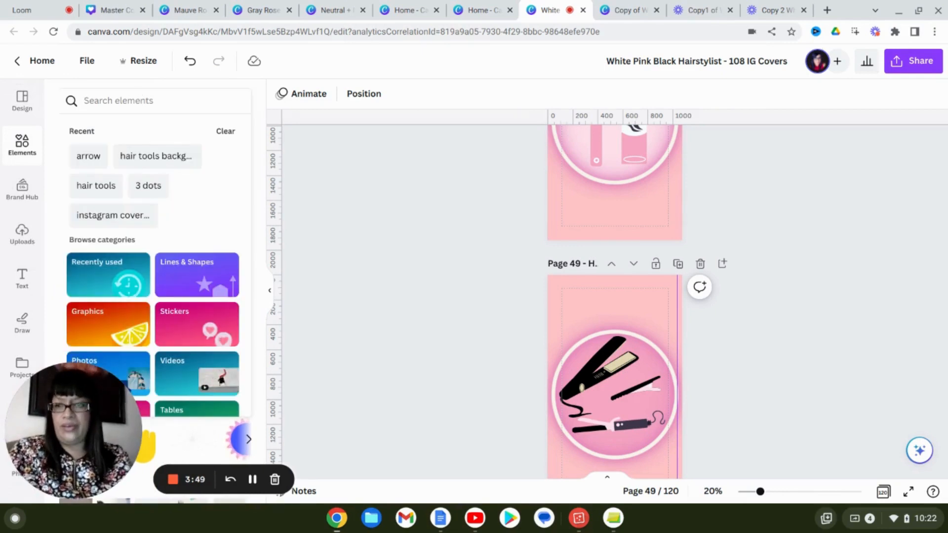
text(hair tools)
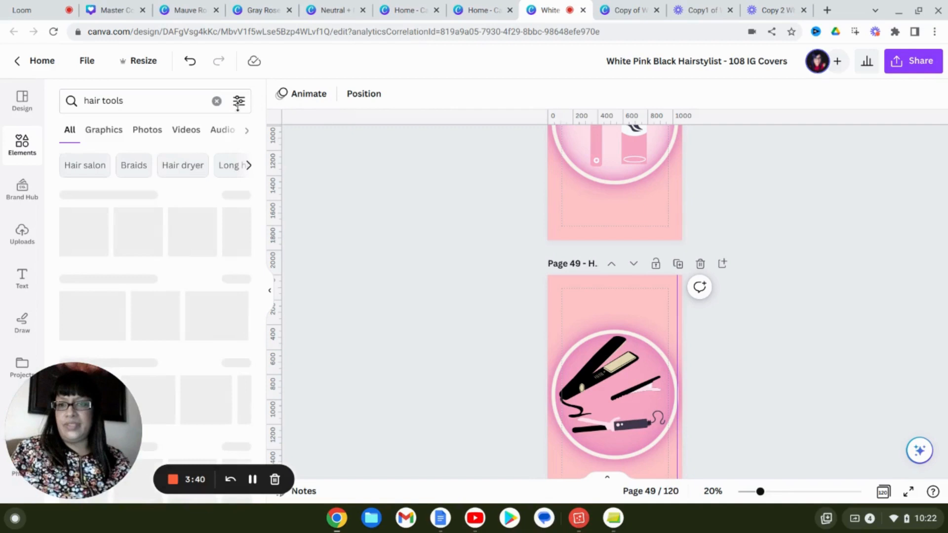
click(238, 100)
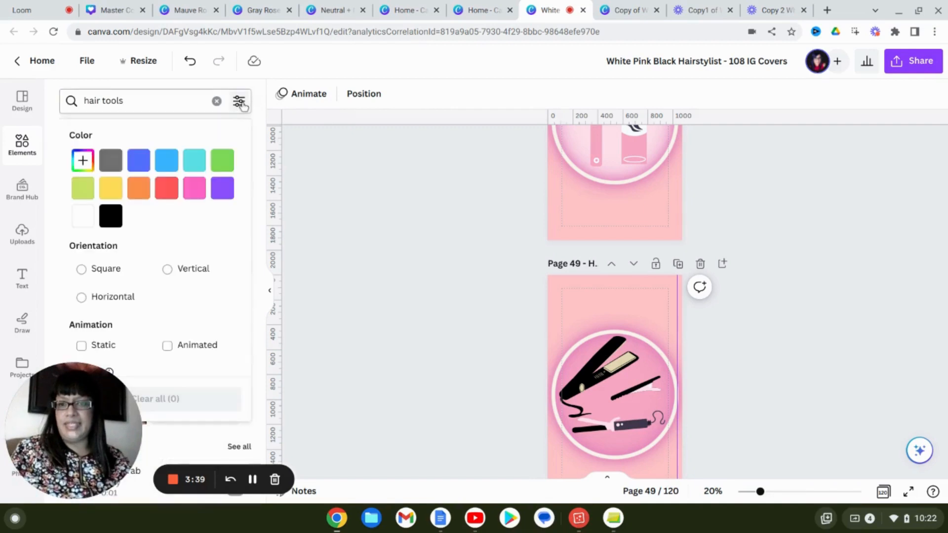
mouse_move(342, 356)
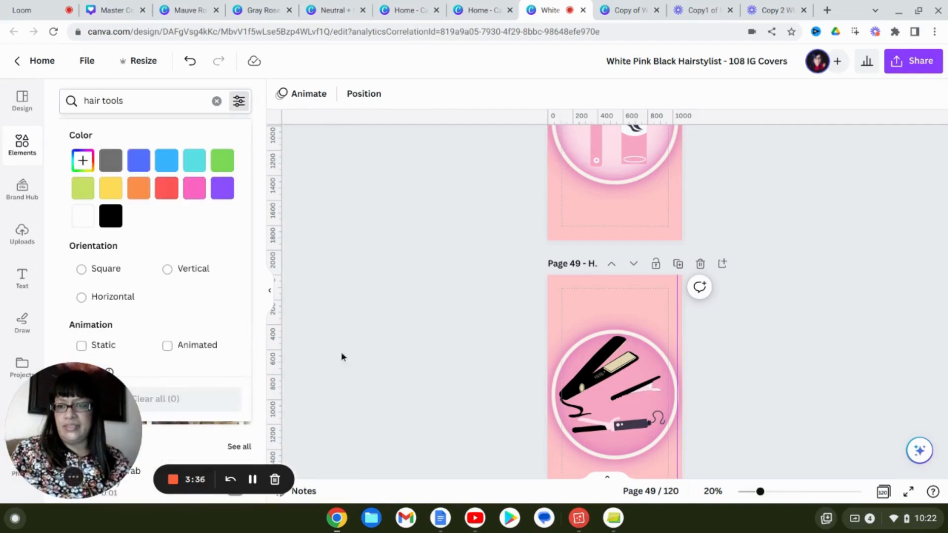
click(239, 100)
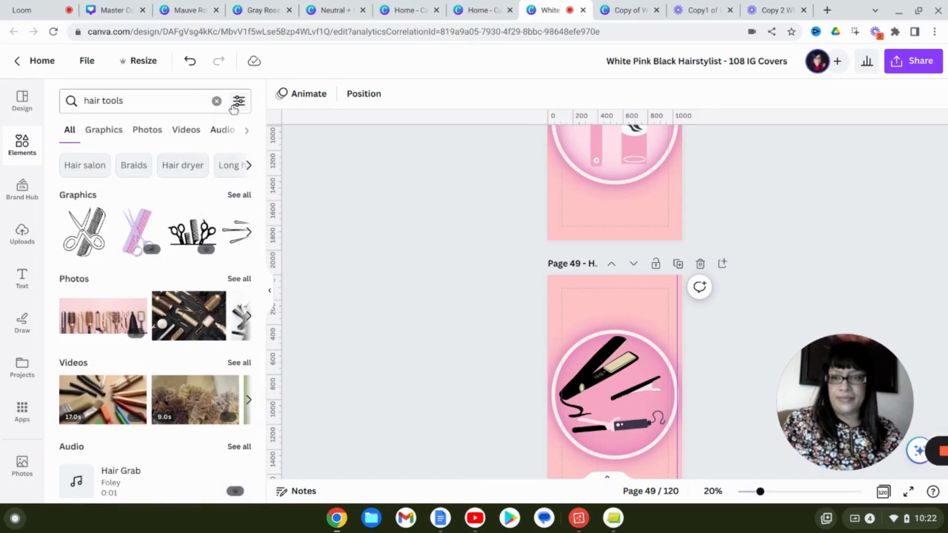
click(239, 101)
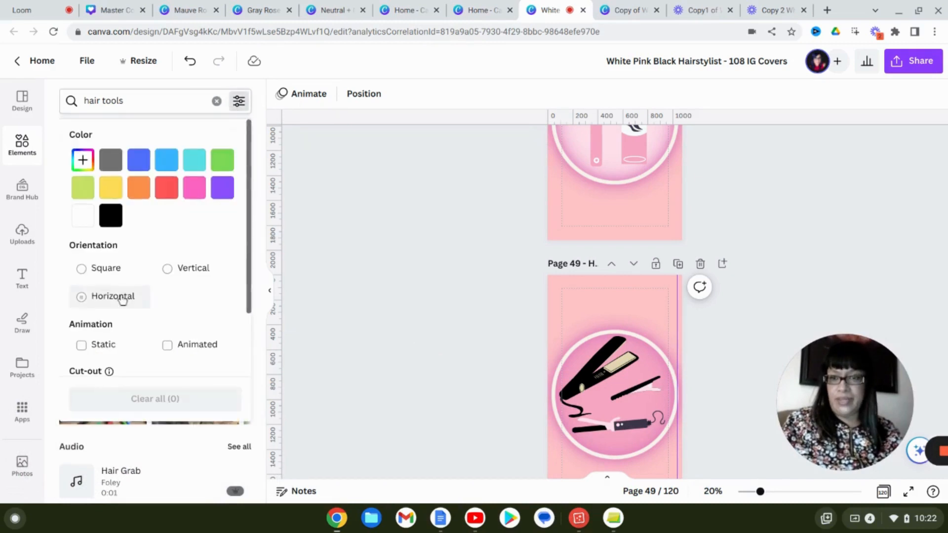
scroll(down, 3)
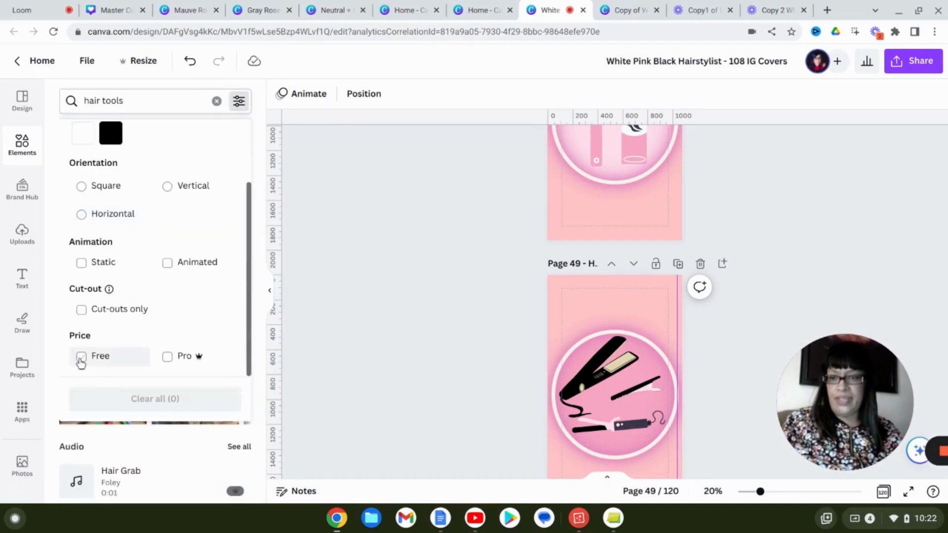
click(81, 356)
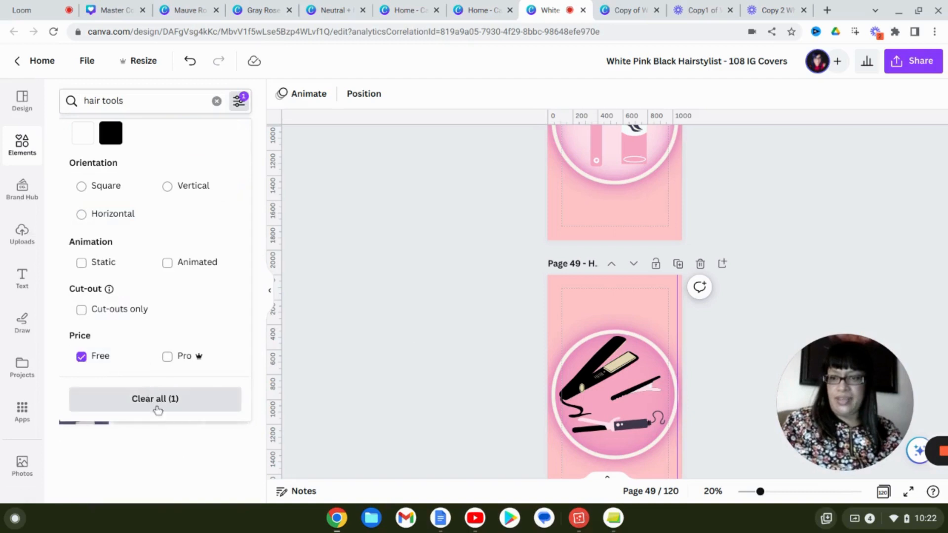
mouse_move(369, 358)
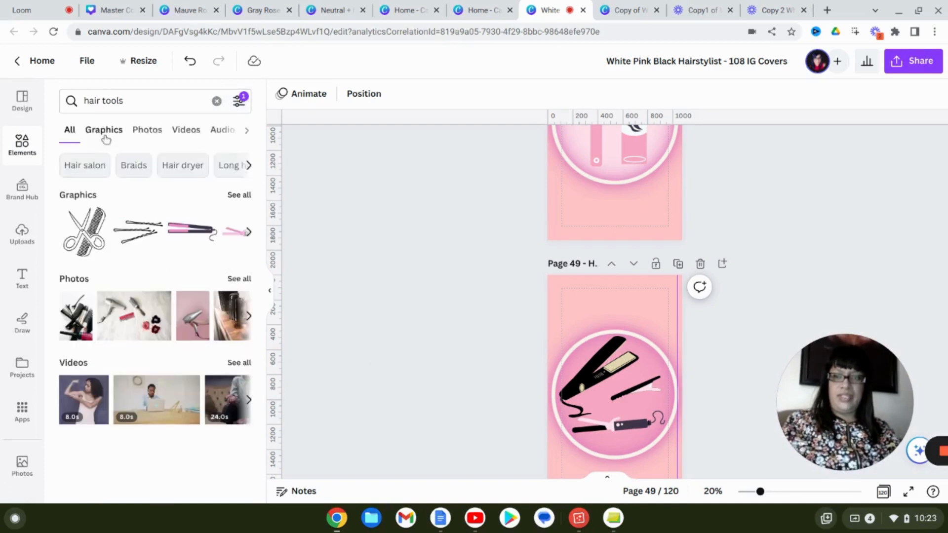
click(103, 129)
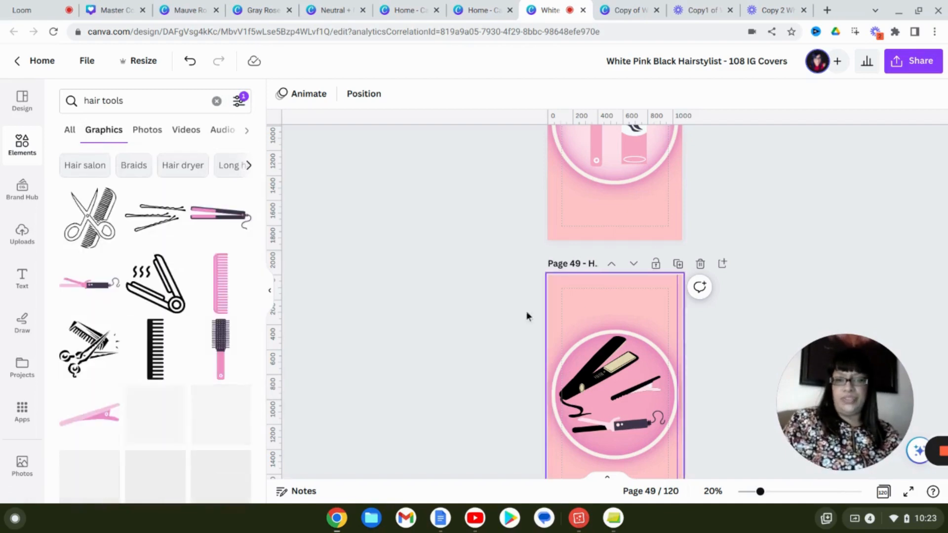
On page 49, delete the flat iron's thin black bar and insert the green hair roller graphic.
scroll(down, 3)
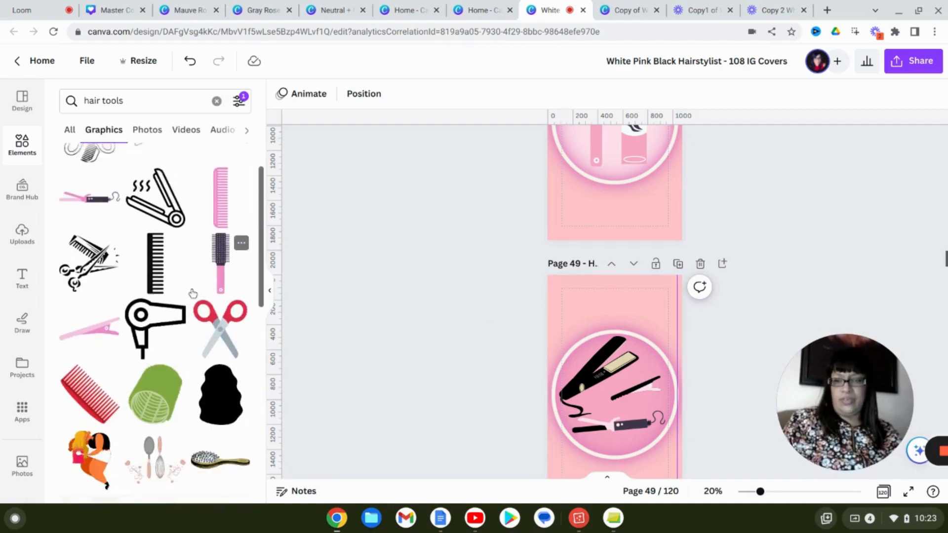
scroll(down, 3)
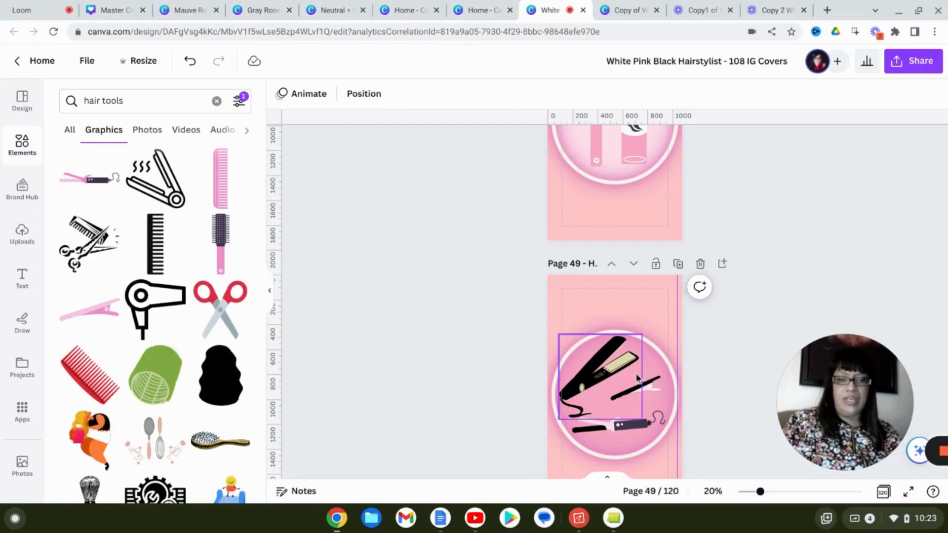
click(632, 390)
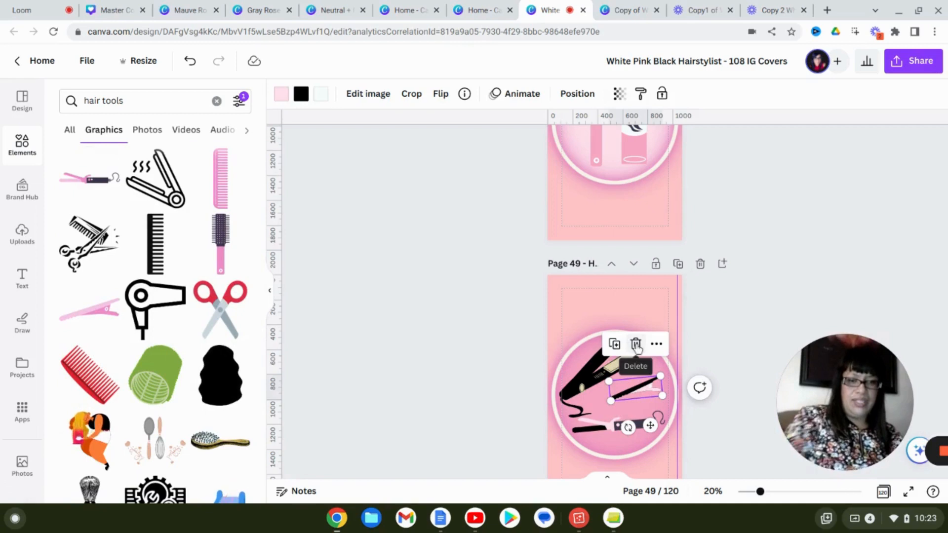
click(635, 344)
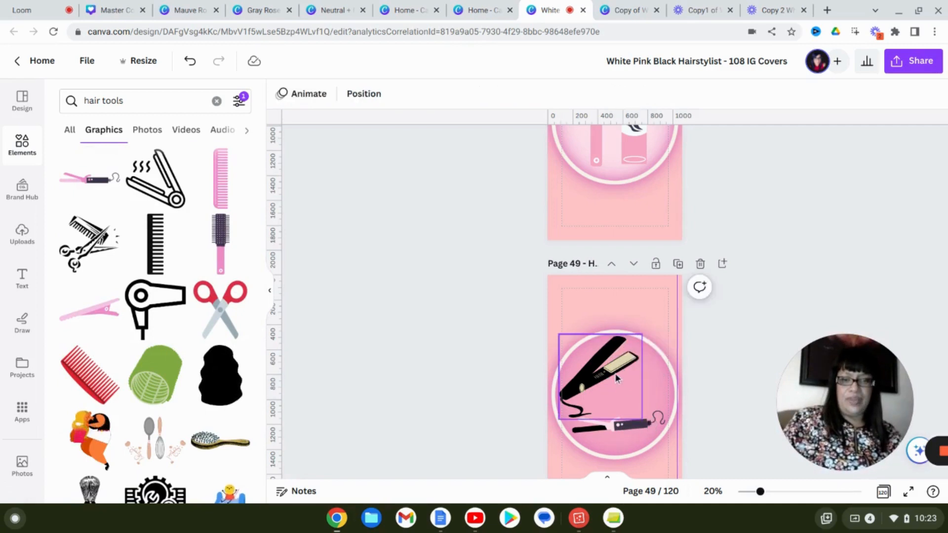
click(598, 375)
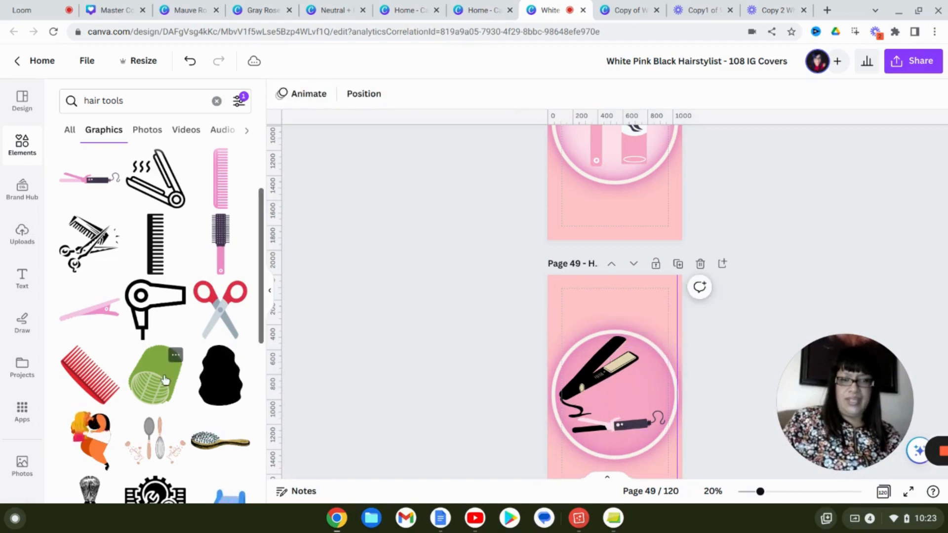
click(154, 375)
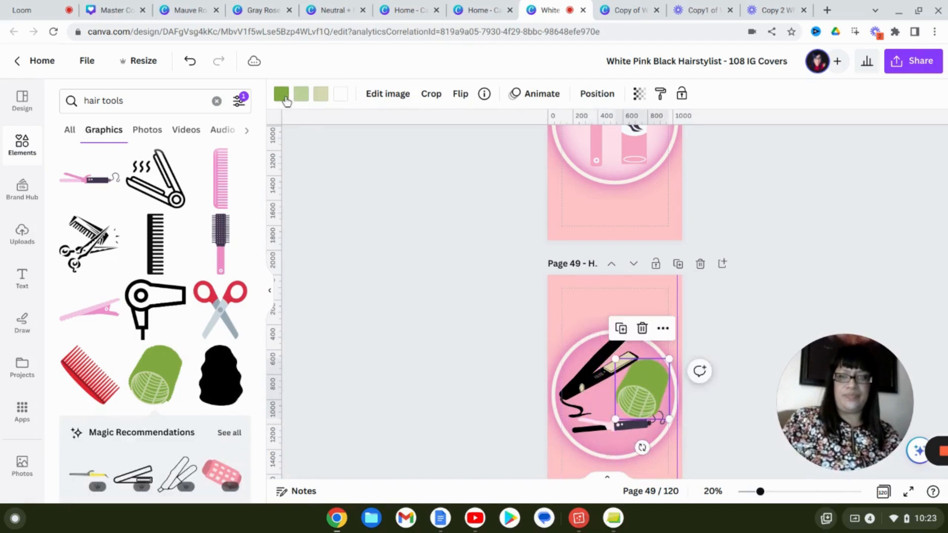
Recolour the green hair roller with a light blue body and black stripes, then deselect it.
click(281, 94)
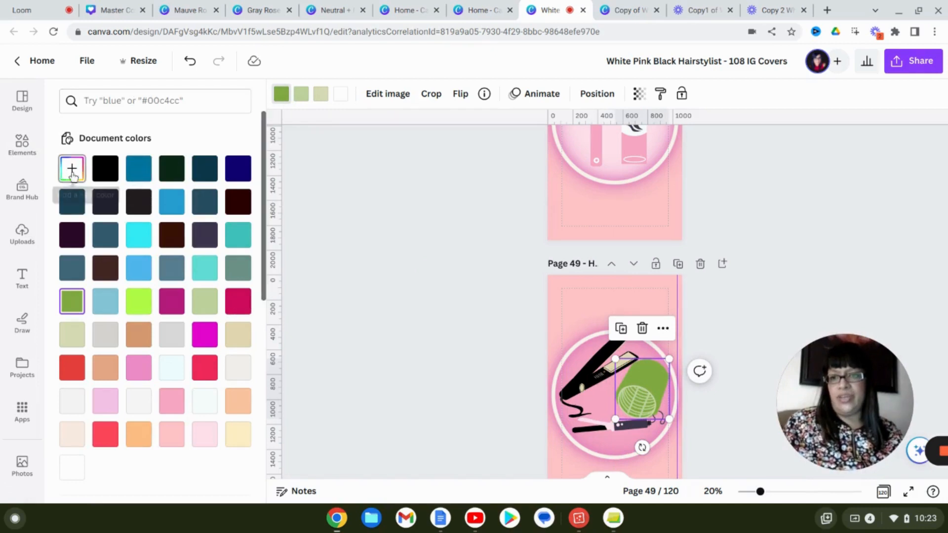
click(138, 168)
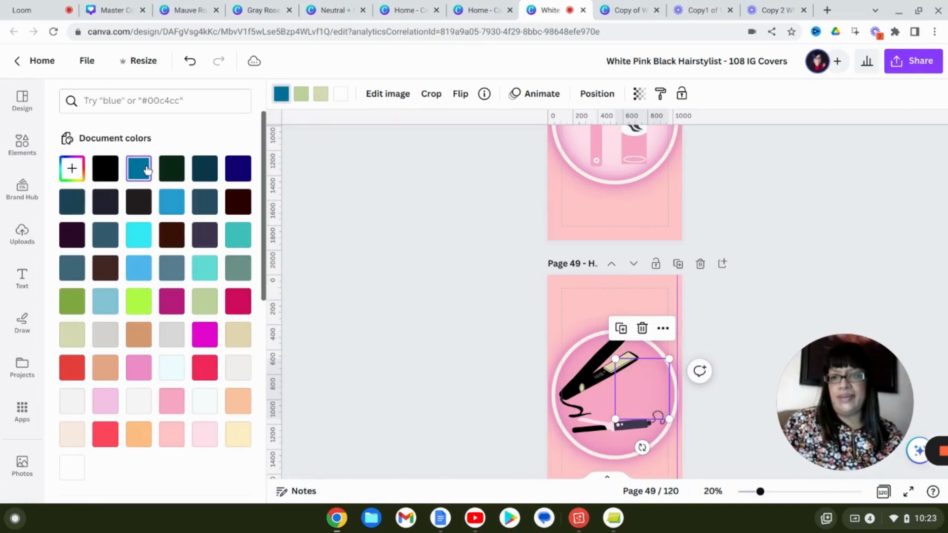
click(137, 168)
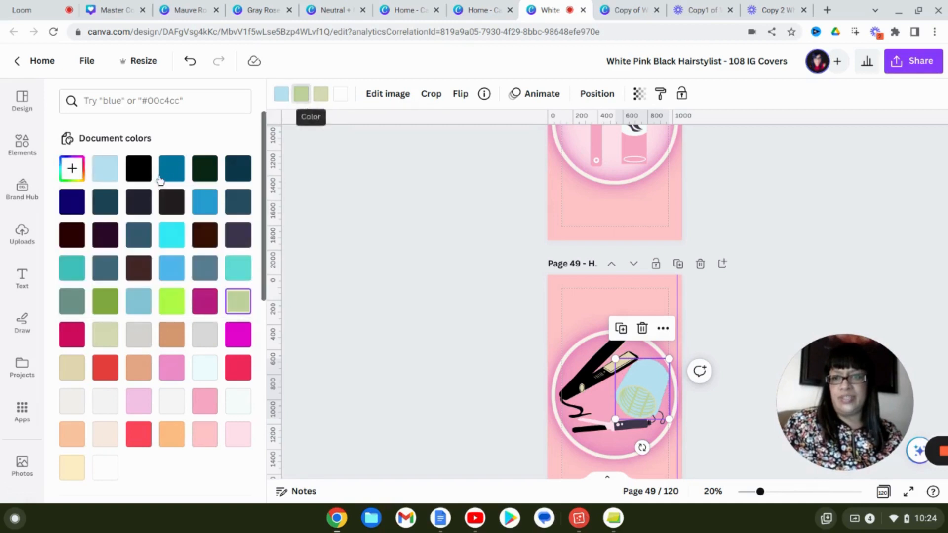
click(137, 168)
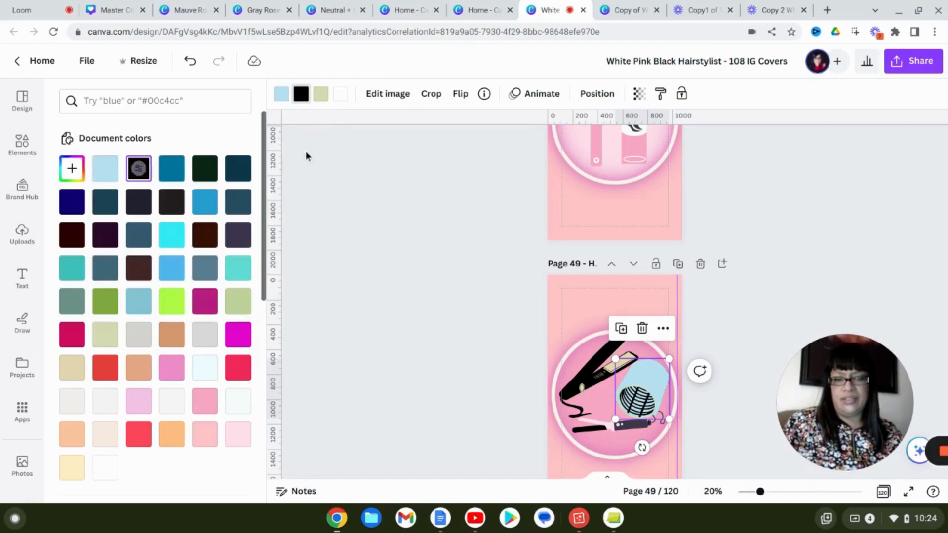
click(104, 334)
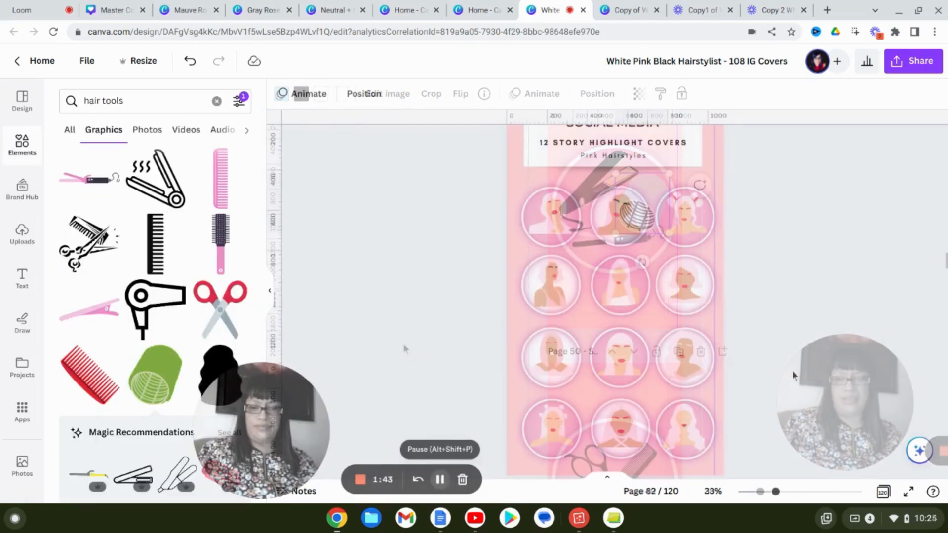
Scroll past page 82's covers to page 83 and select the pink-haired Shag portrait.
click(549, 218)
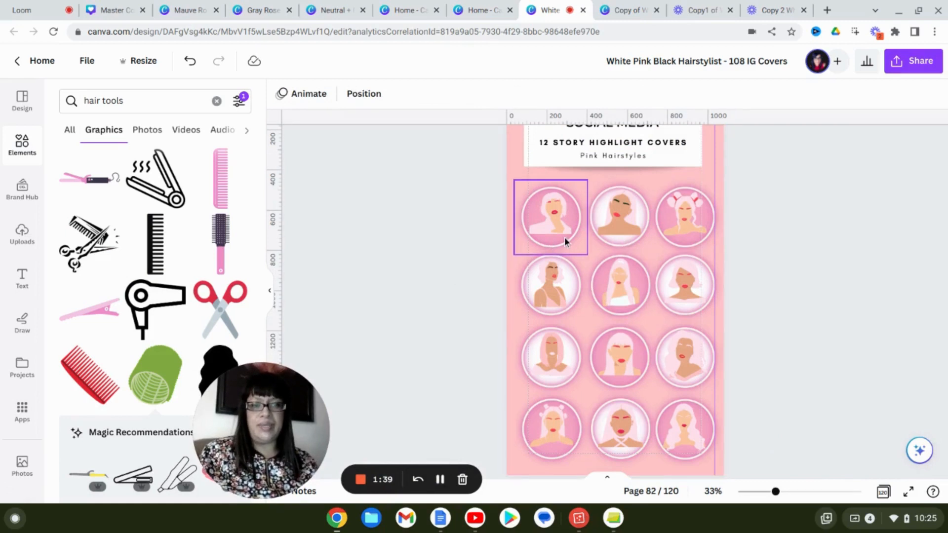
mouse_move(580, 240)
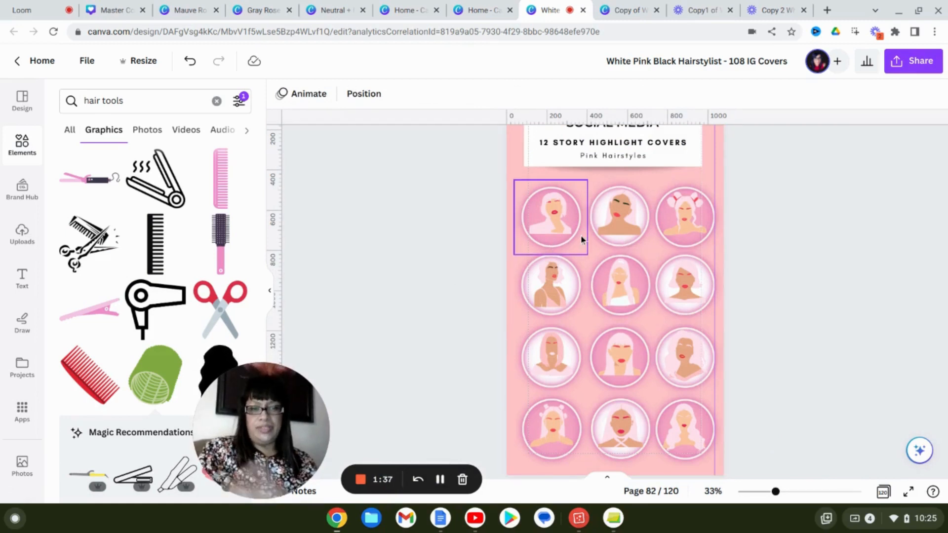
click(463, 307)
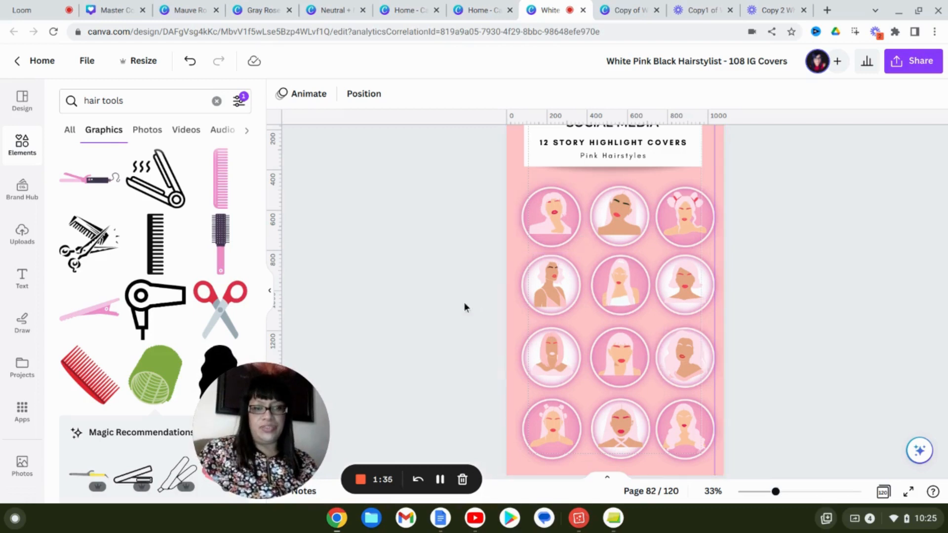
scroll(down, 3)
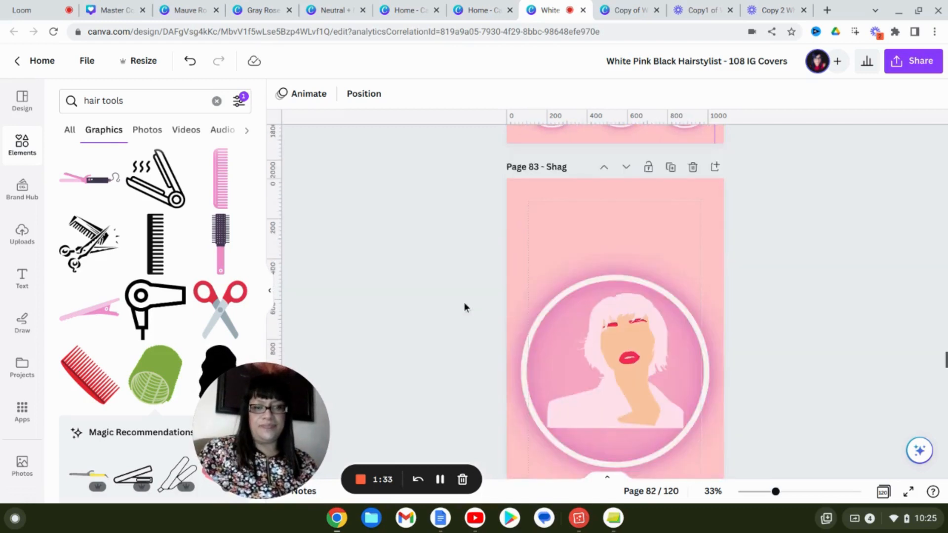
click(614, 296)
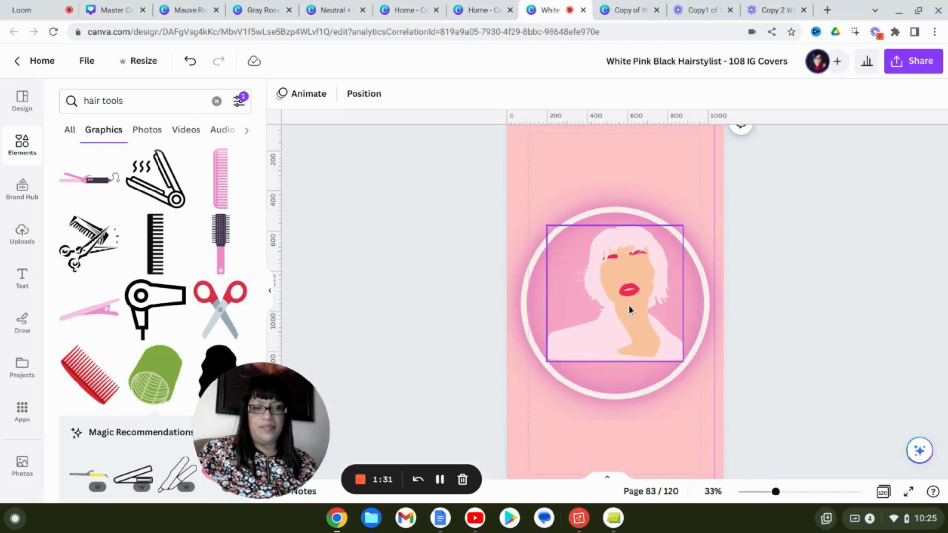
click(614, 293)
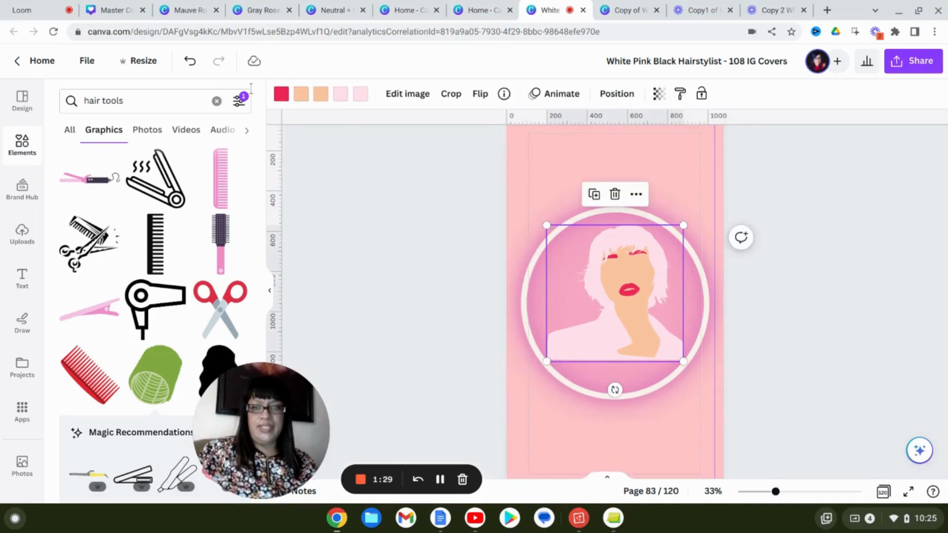
mouse_move(280, 94)
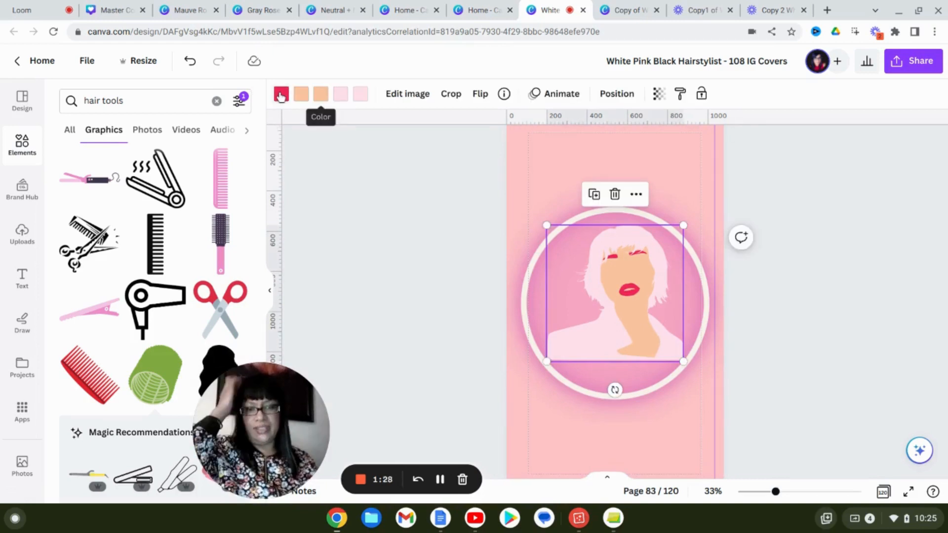
Change the Shag portrait's red lips to magenta and its pink hair to blonde.
click(280, 94)
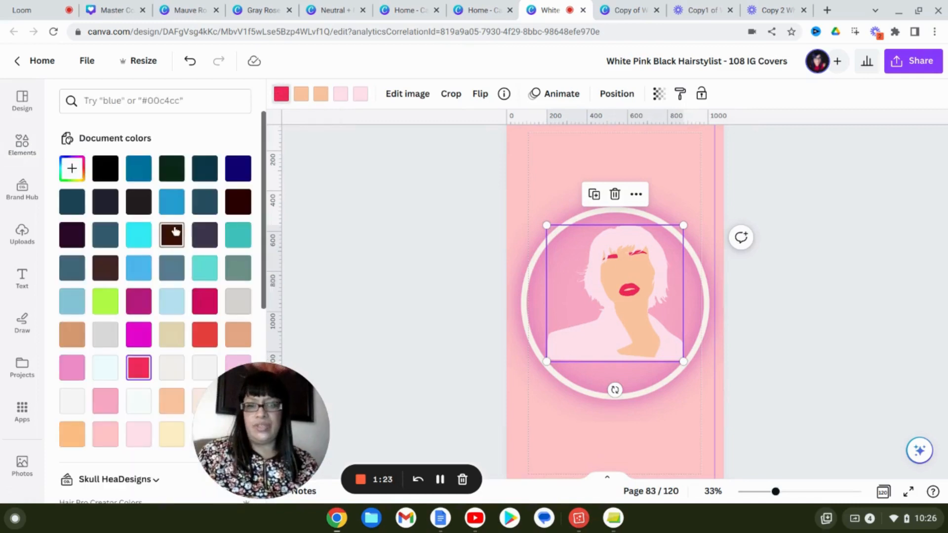
mouse_move(139, 334)
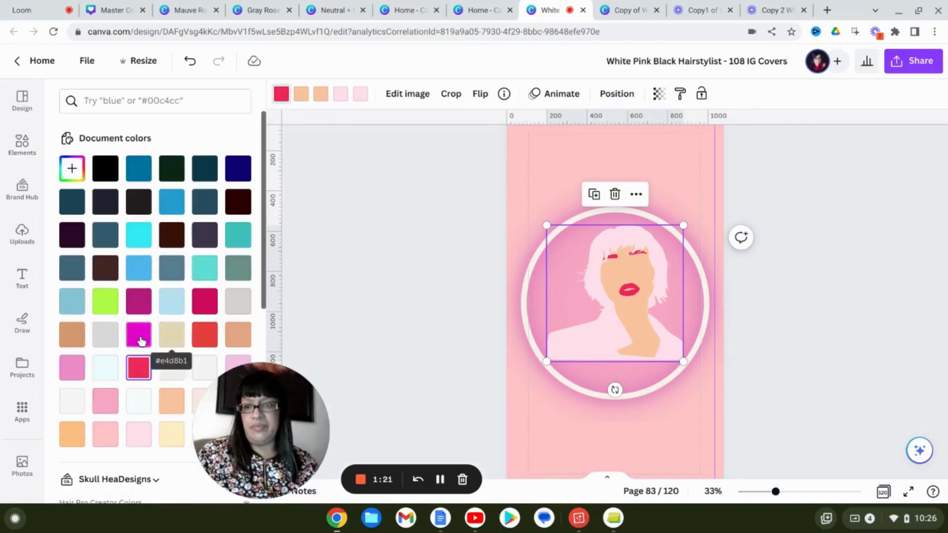
click(139, 334)
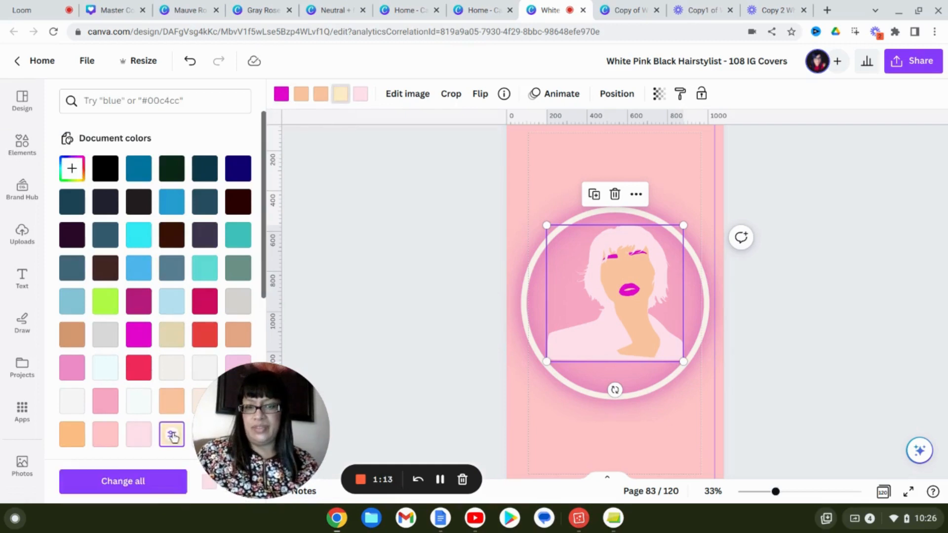
click(171, 434)
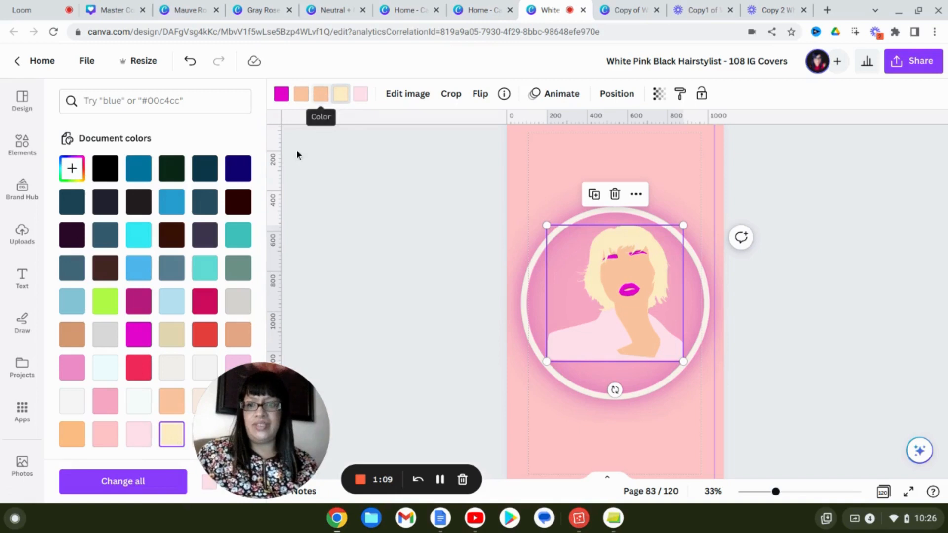
mouse_move(393, 267)
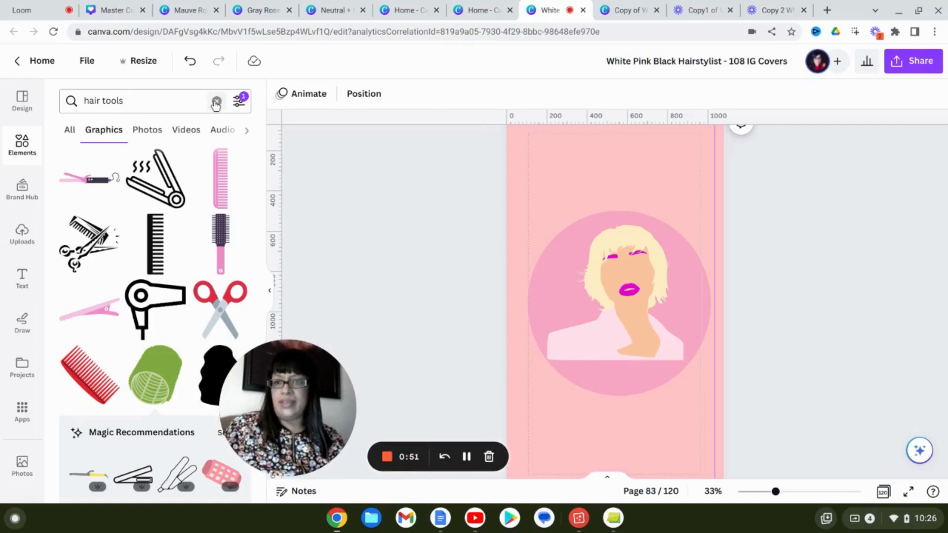
Clear the hair tools search, open the full Graphics library, and search for hearts.
click(216, 101)
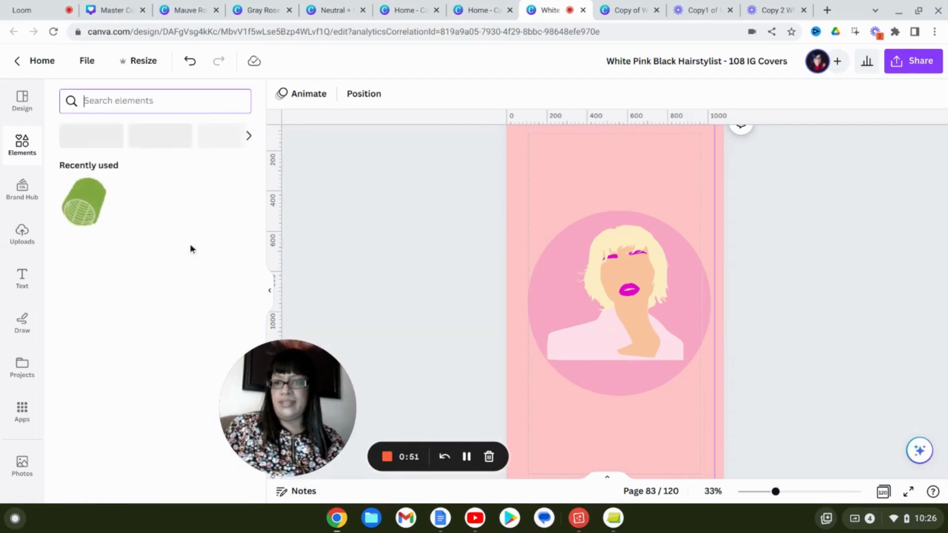
click(154, 101)
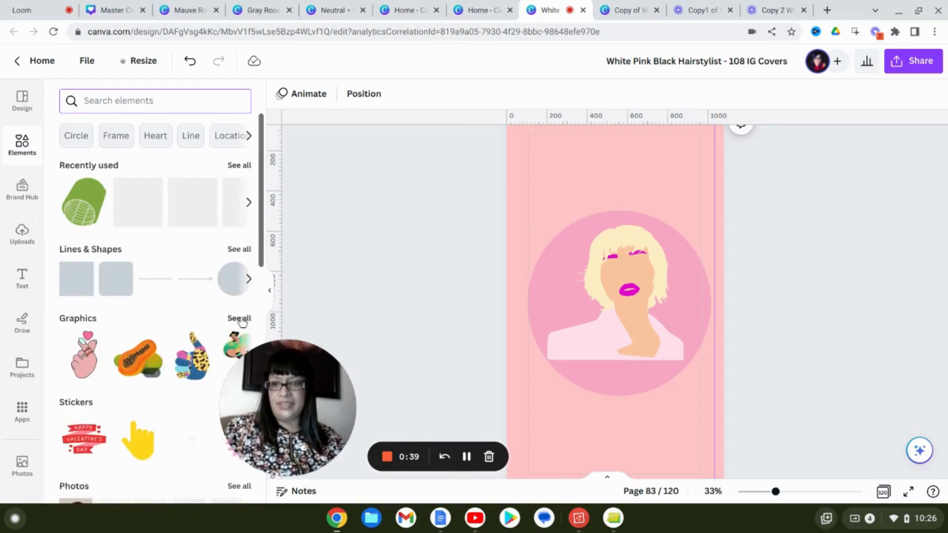
click(618, 300)
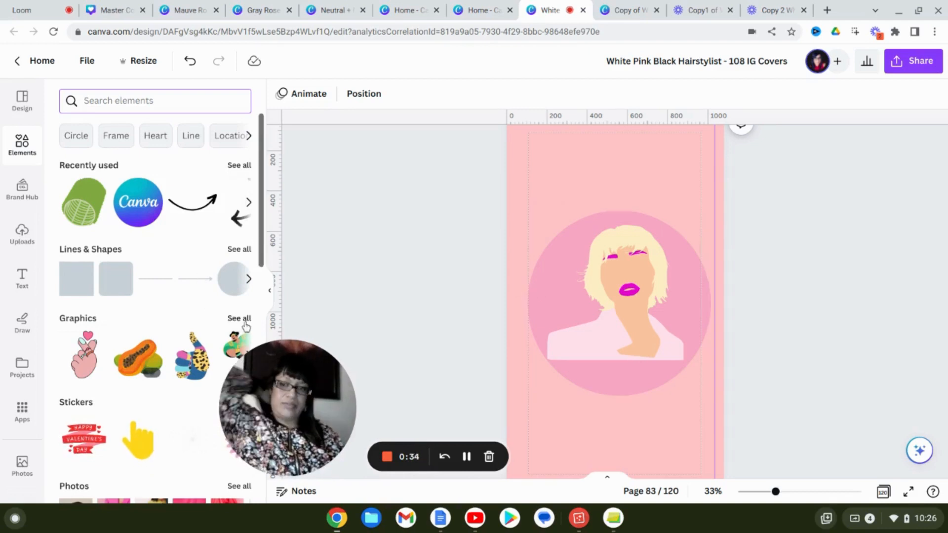
click(239, 318)
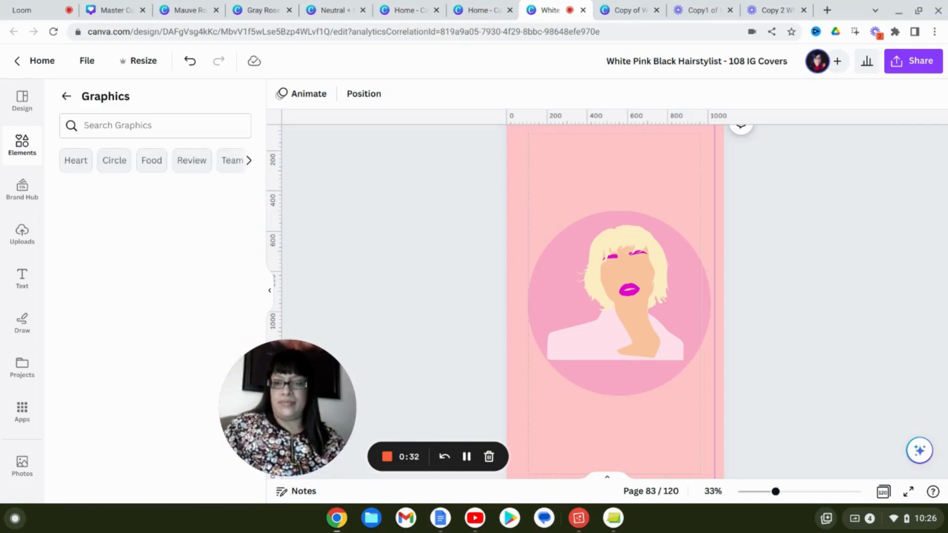
click(113, 160)
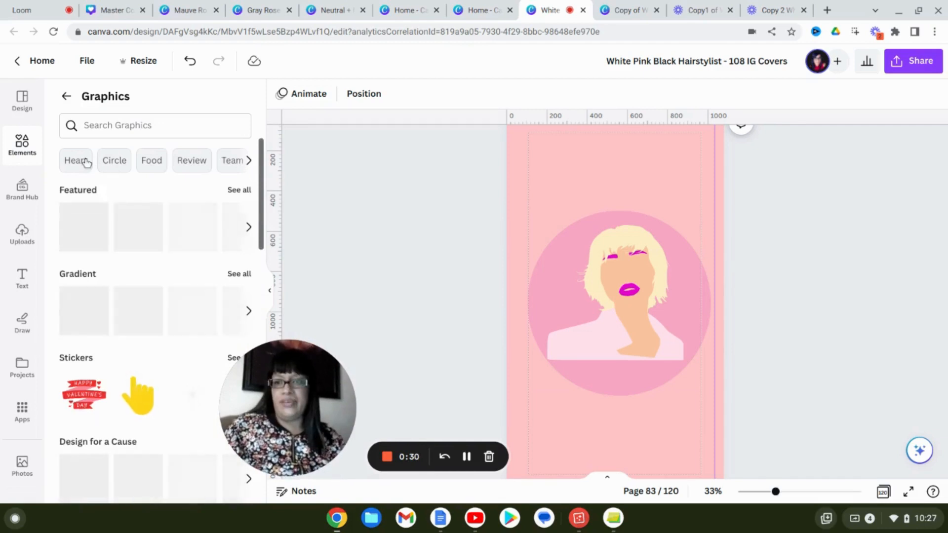
click(76, 160)
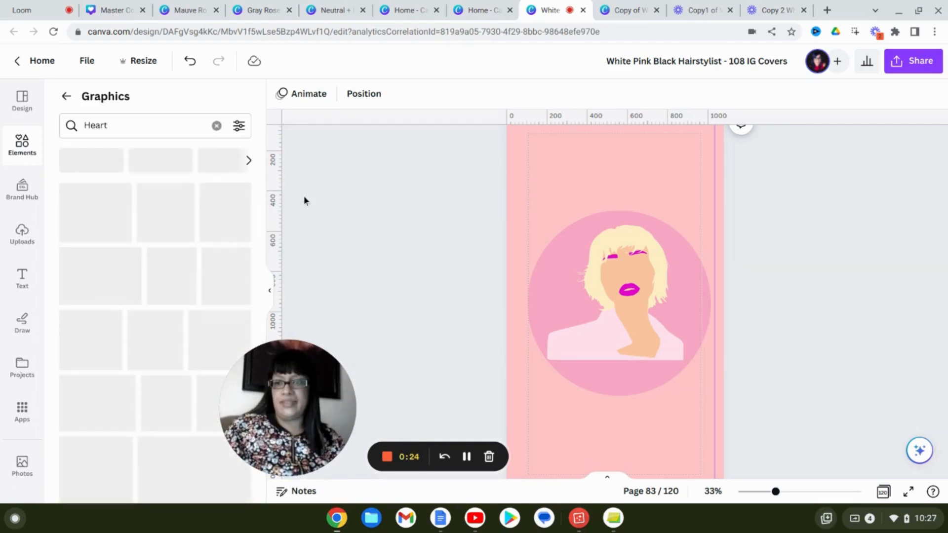
Select the pink circle behind the woman, delete it, then restore it.
click(613, 293)
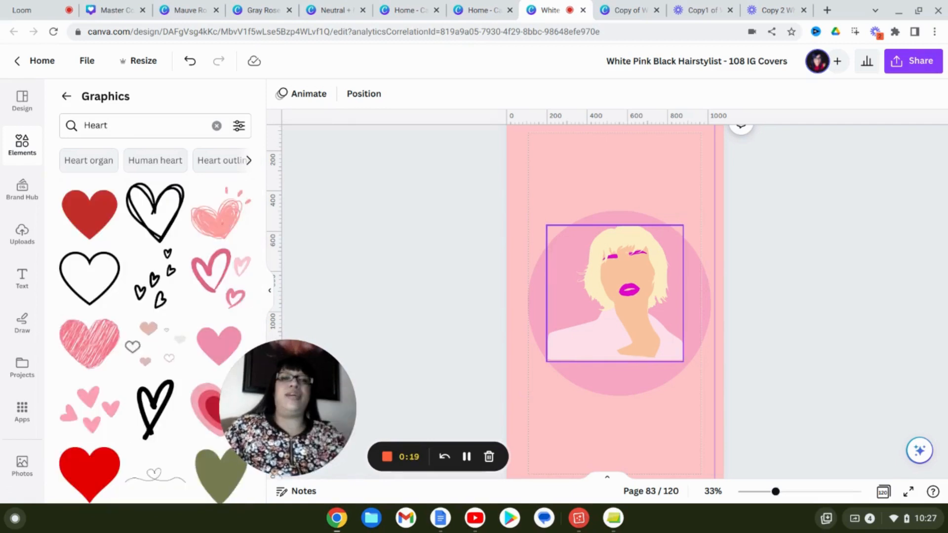
click(617, 302)
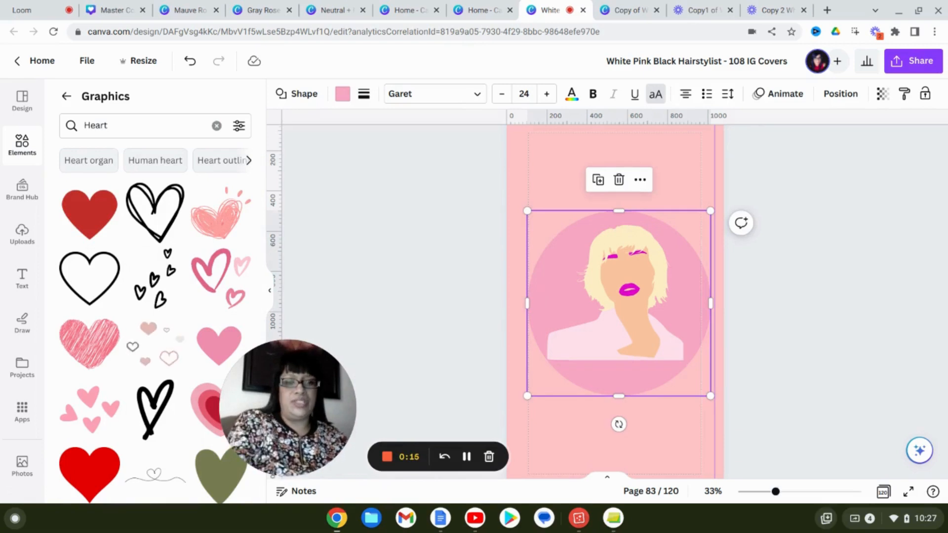
click(189, 61)
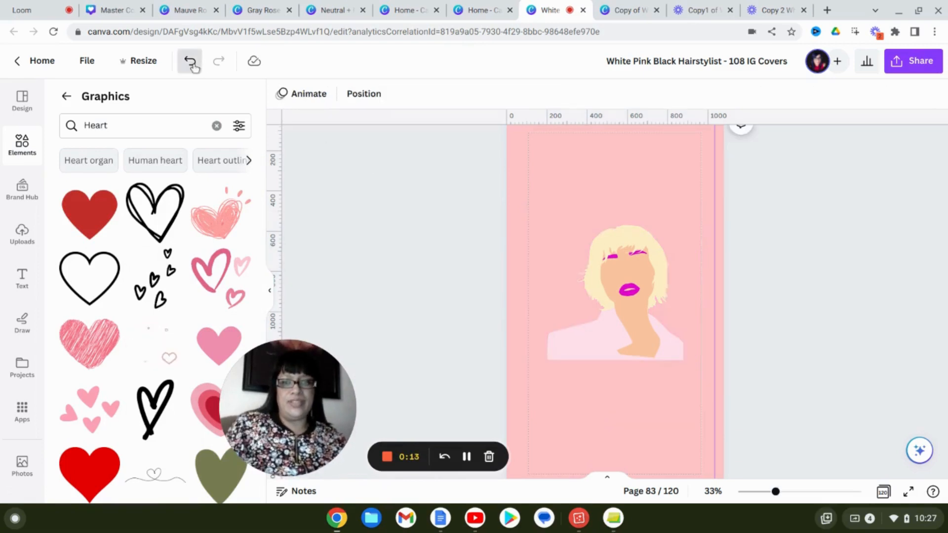
click(189, 60)
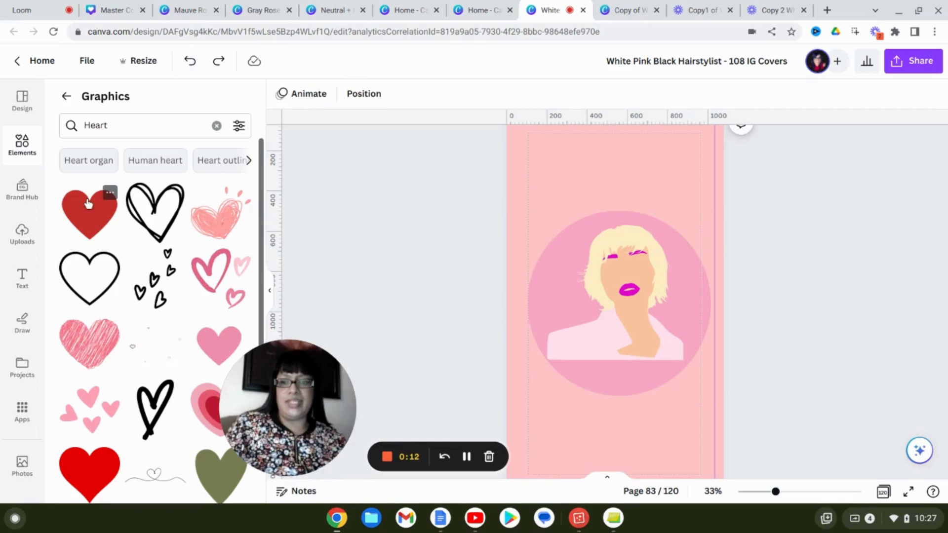
Add a trial red heart graphic, then select and delete it.
click(89, 212)
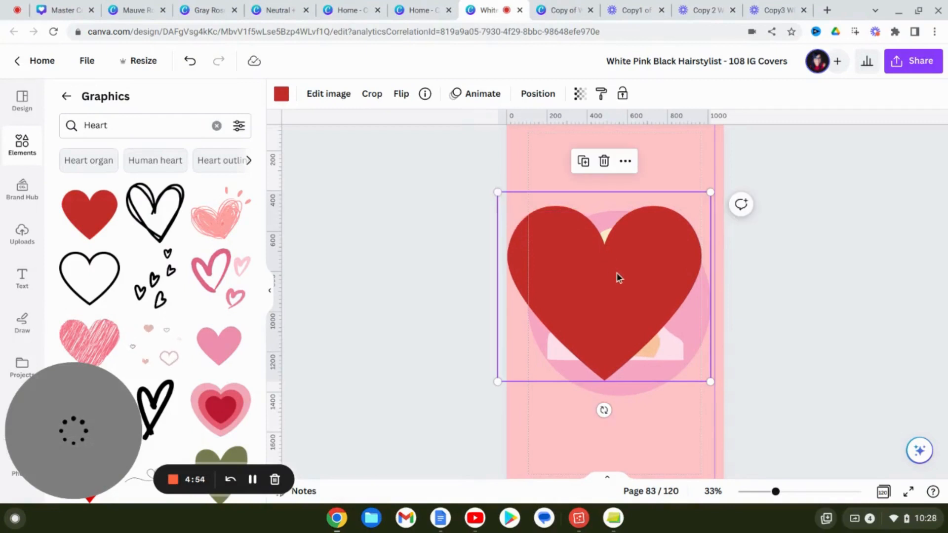
mouse_move(624, 285)
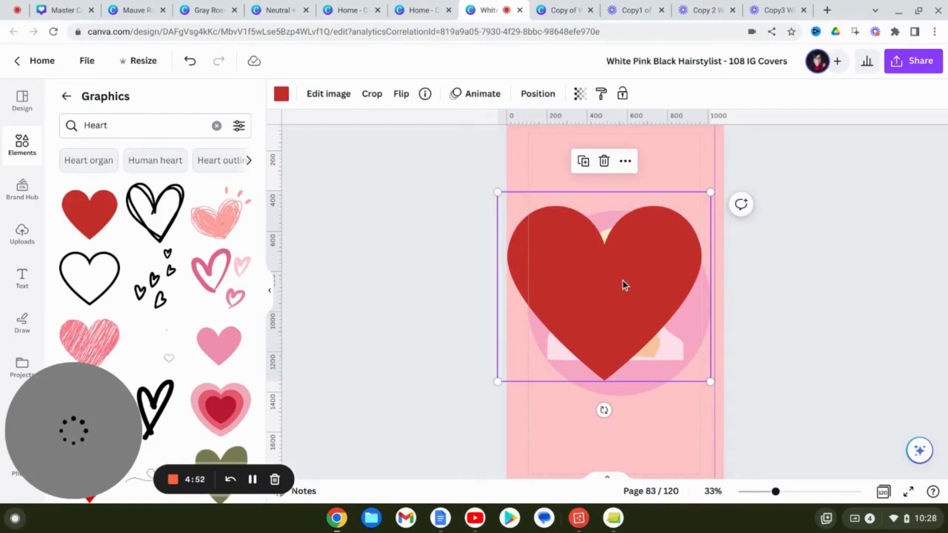
mouse_move(603, 299)
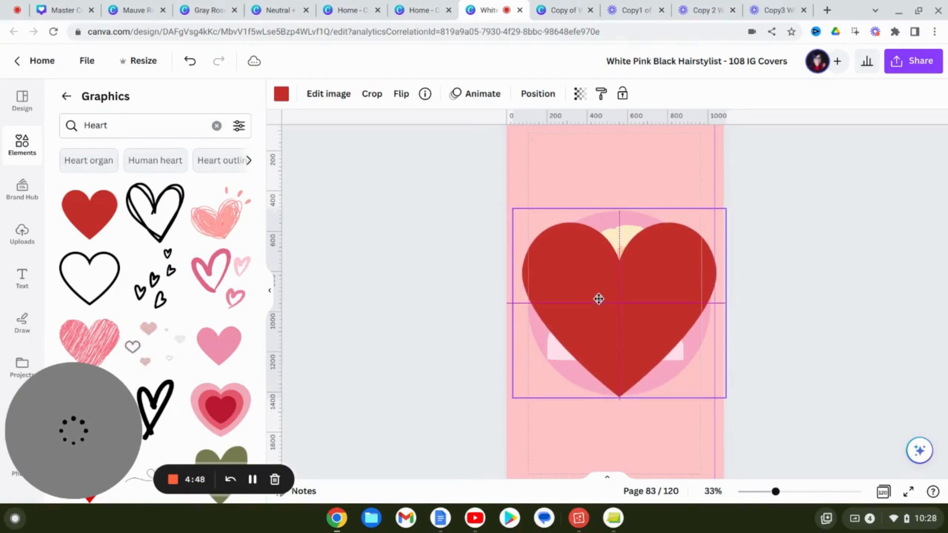
click(598, 298)
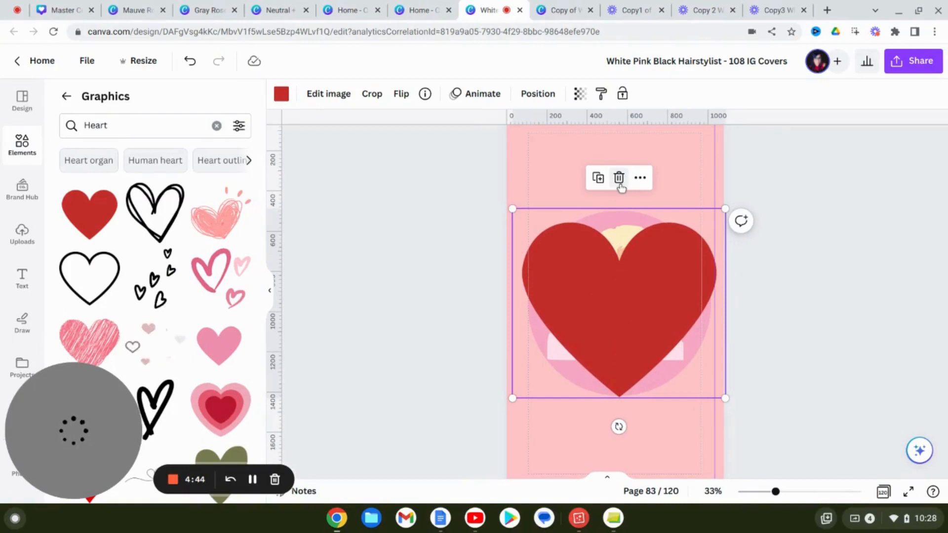
click(618, 177)
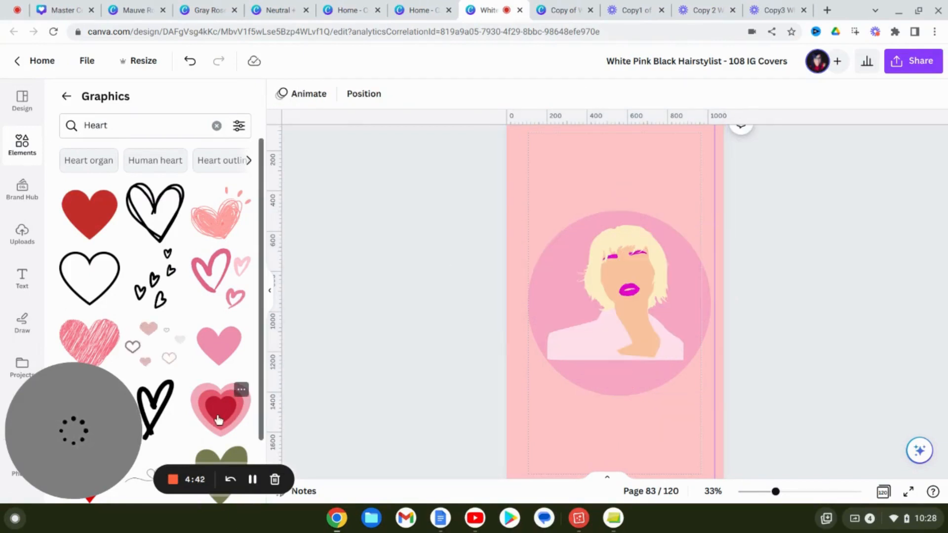
Insert the layered pink-and-red heart onto page 83 and reselect it on the canvas.
click(219, 411)
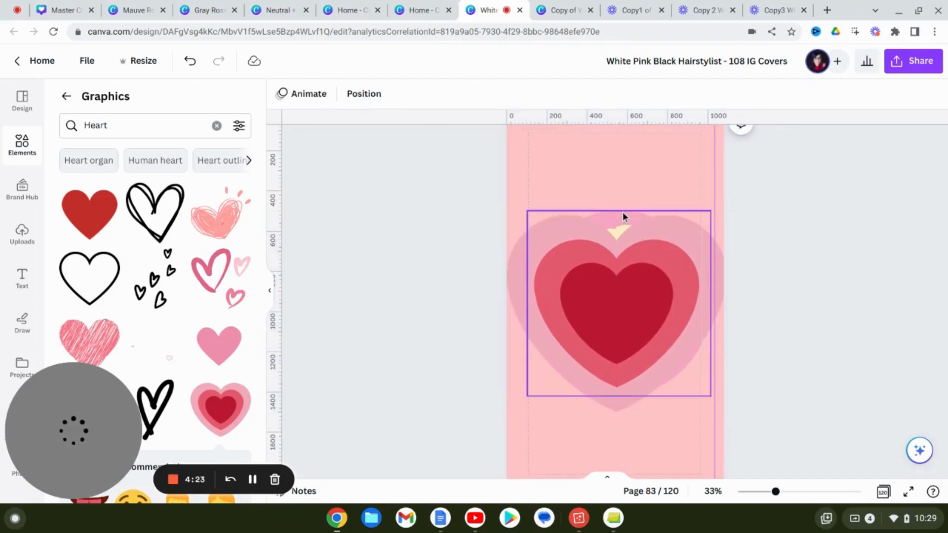
click(616, 302)
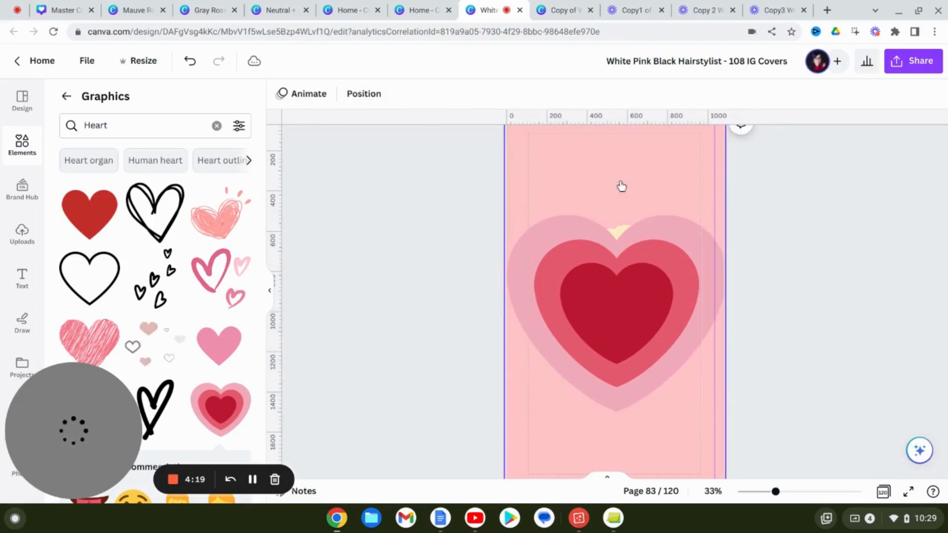
click(616, 291)
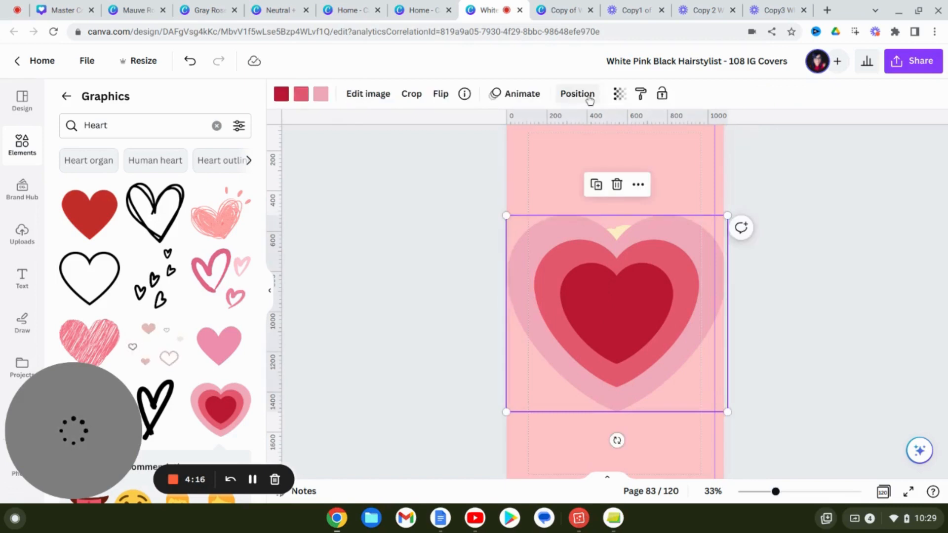
Send the layered heart backward behind the blonde icon, then select the icon.
click(576, 94)
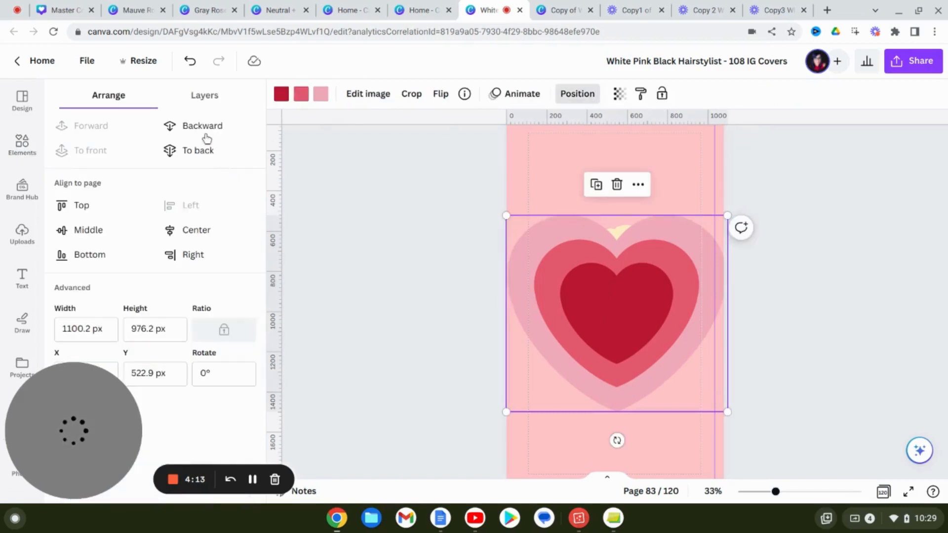
click(91, 126)
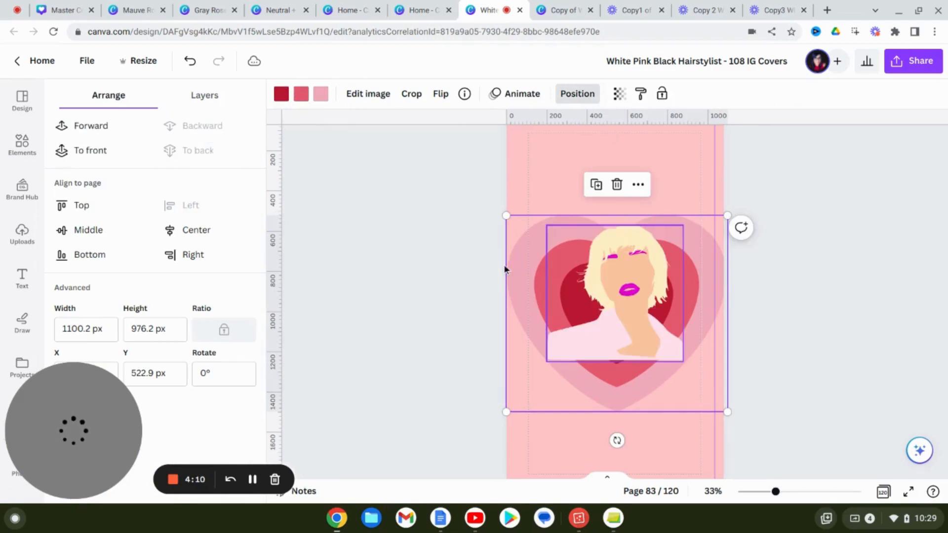
click(21, 145)
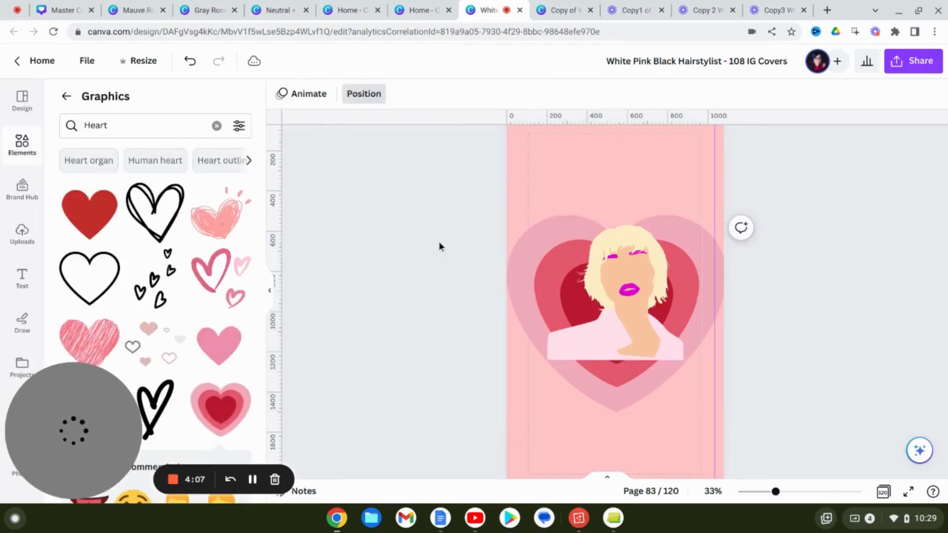
click(613, 290)
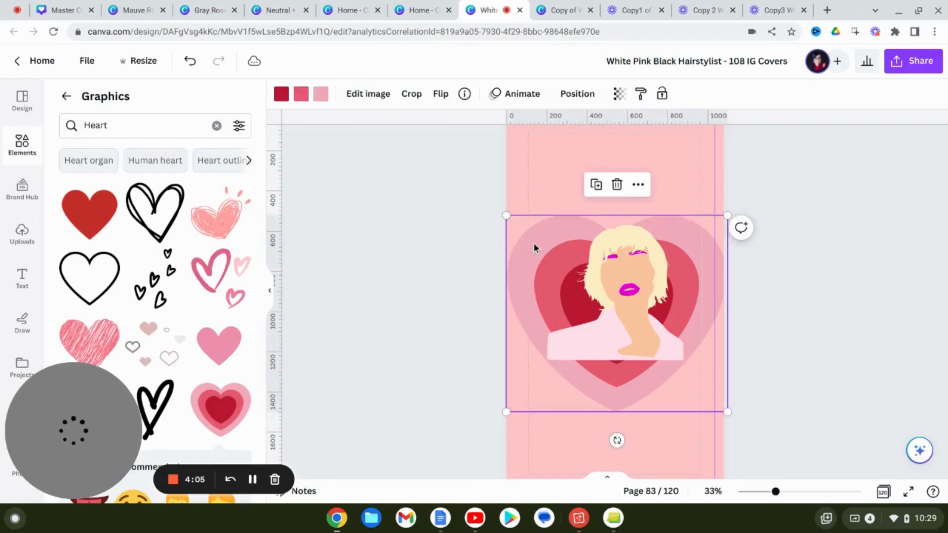
click(618, 93)
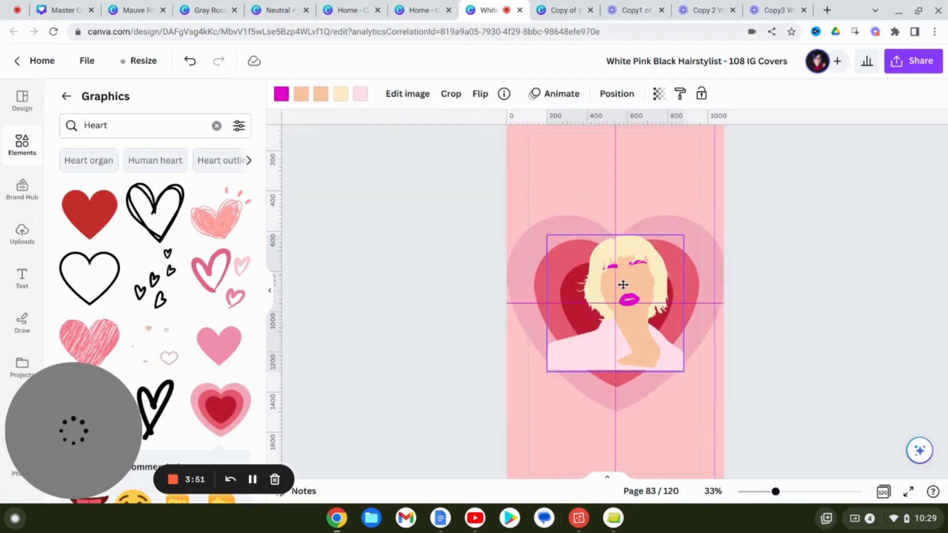
Flip the blonde icon horizontally, trying a vertical flip and reverting it.
click(479, 93)
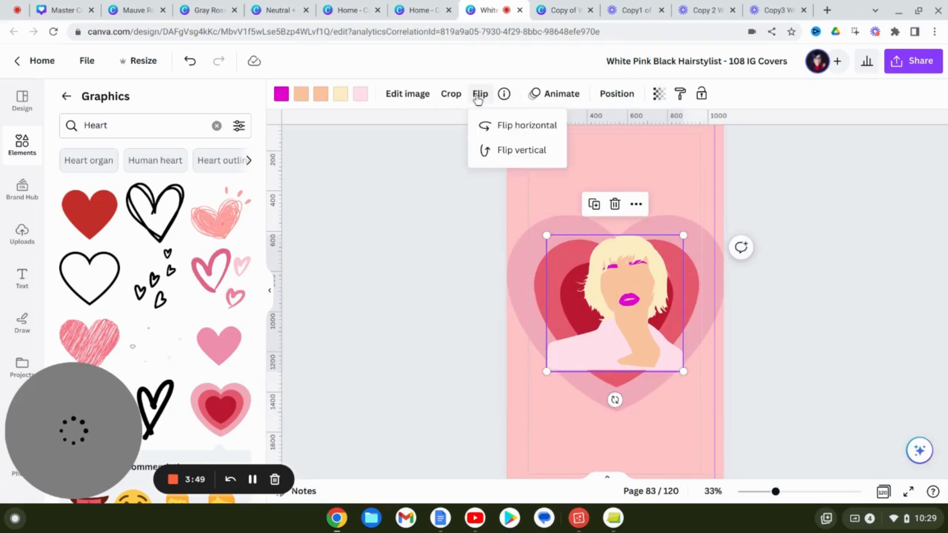
click(527, 125)
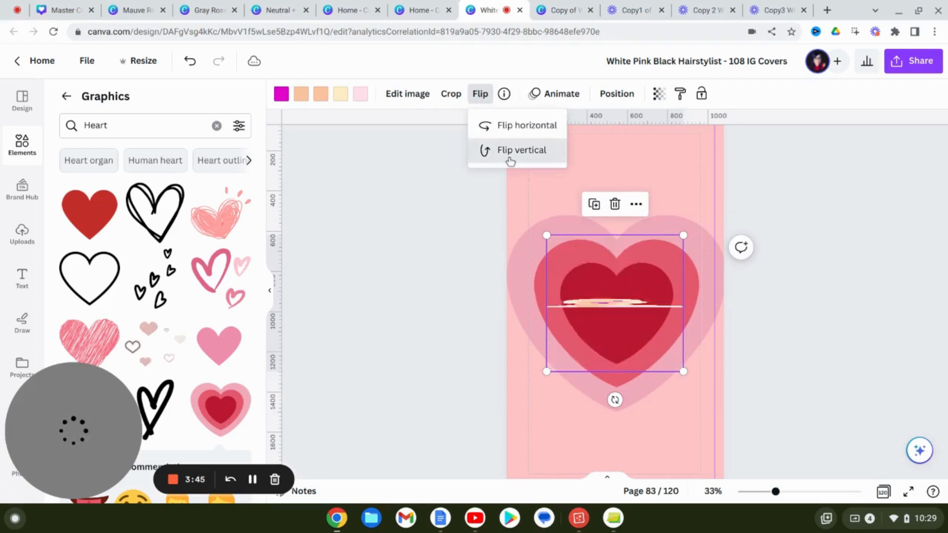
click(521, 150)
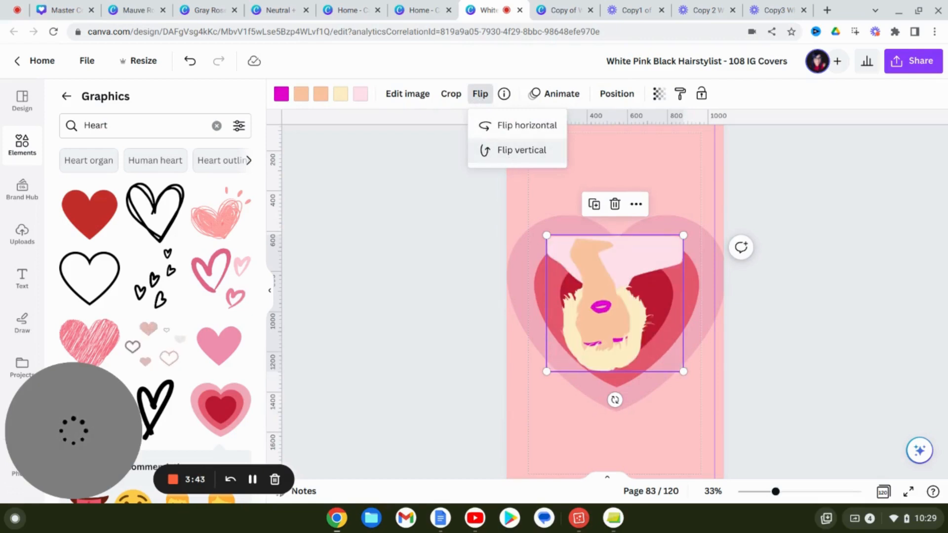
click(522, 150)
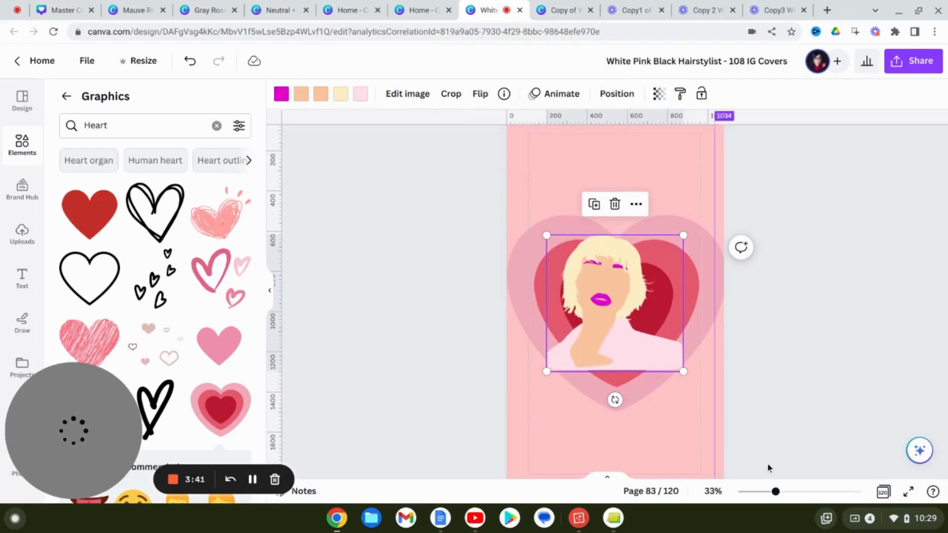
Scroll through pages 84 to 93 to view the later pink-haired portrait covers.
scroll(down, 3)
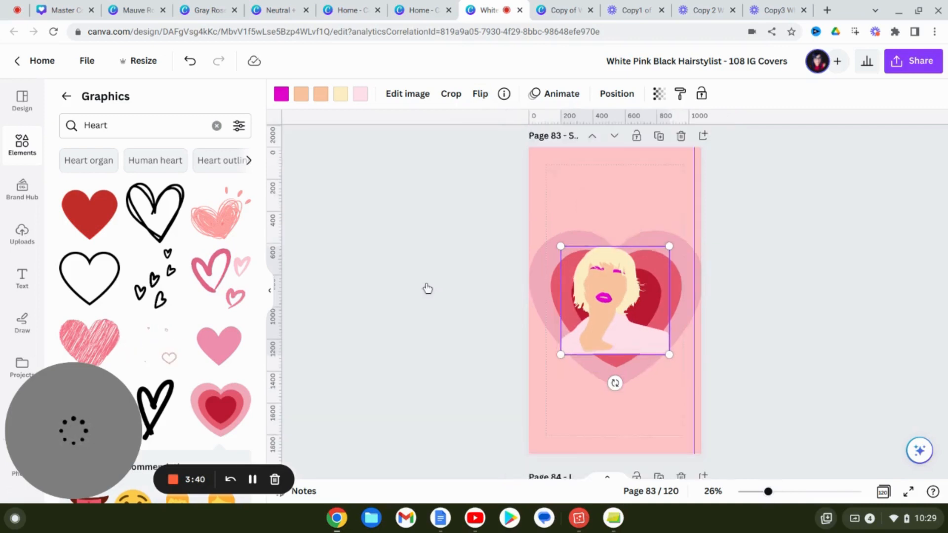
scroll(down, 3)
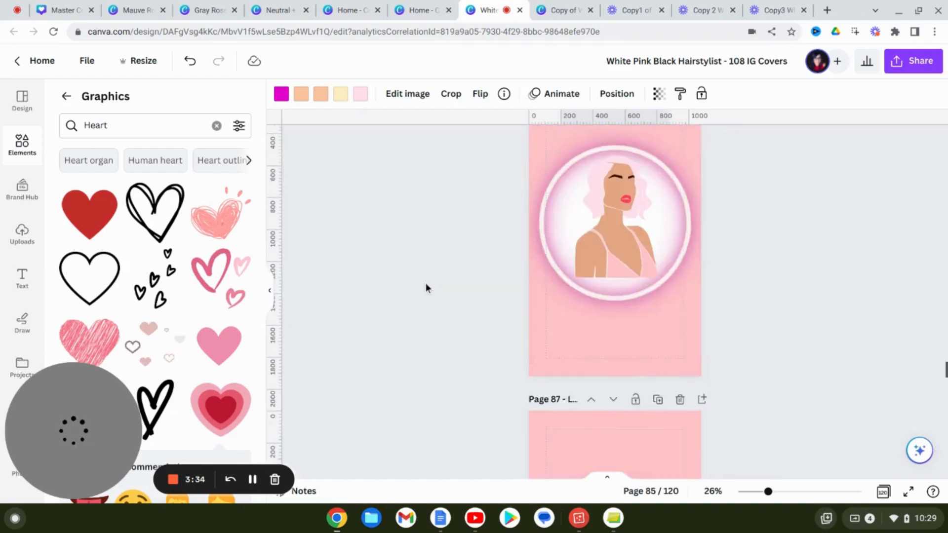
scroll(down, 3)
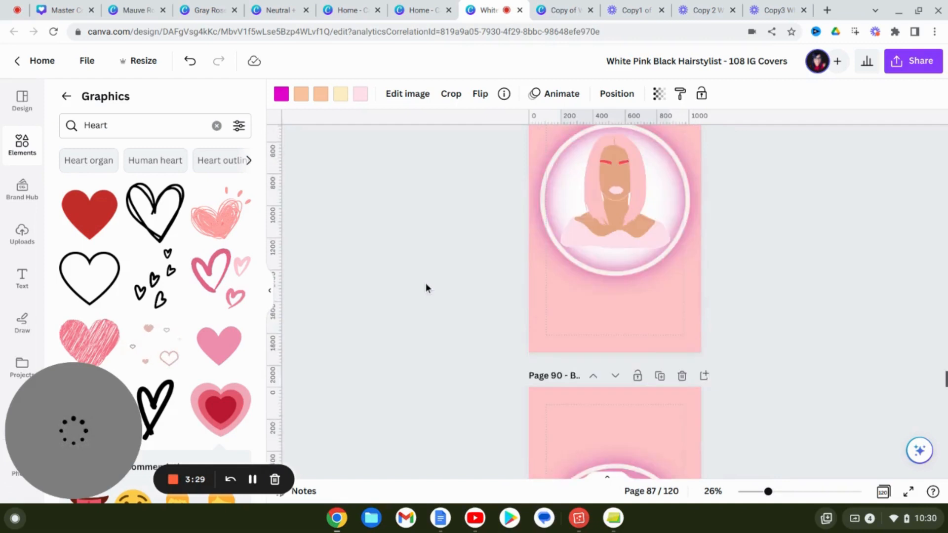
scroll(down, 3)
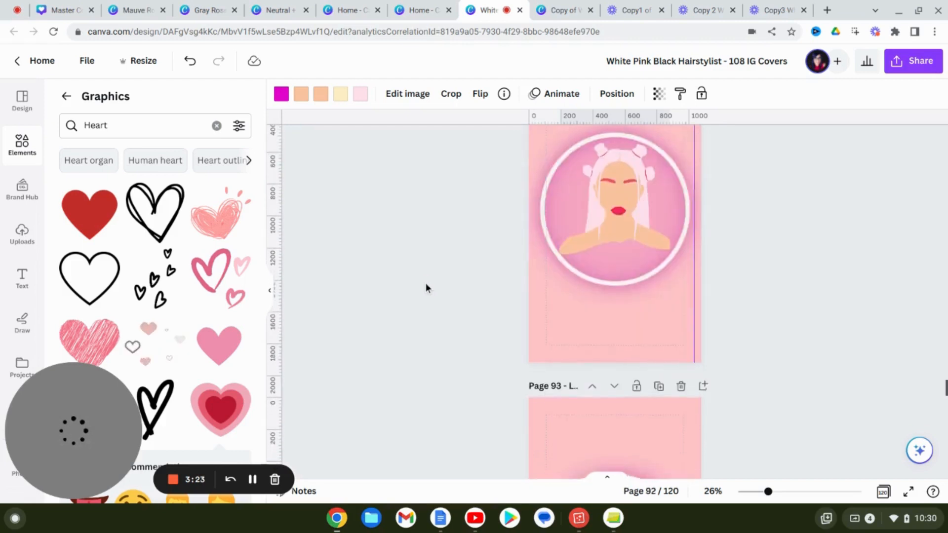
scroll(down, 3)
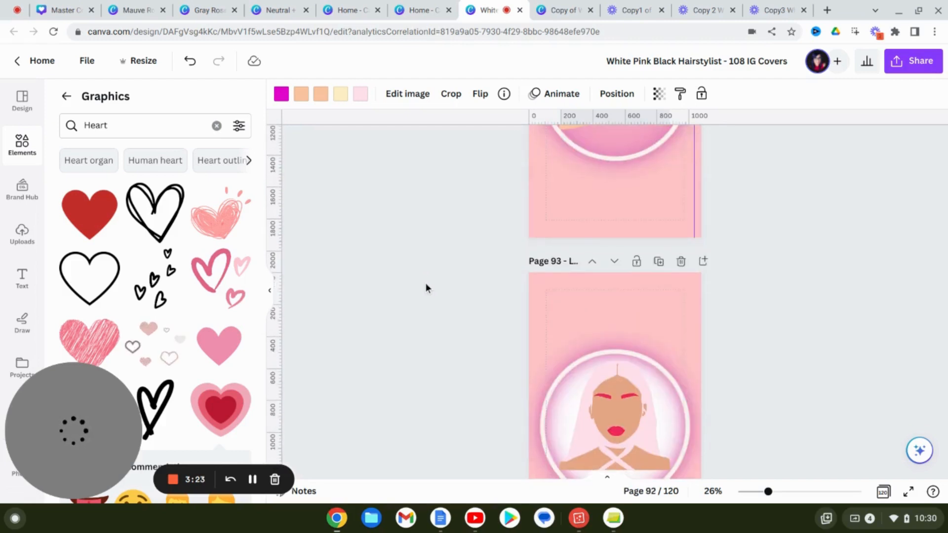
mouse_move(326, 494)
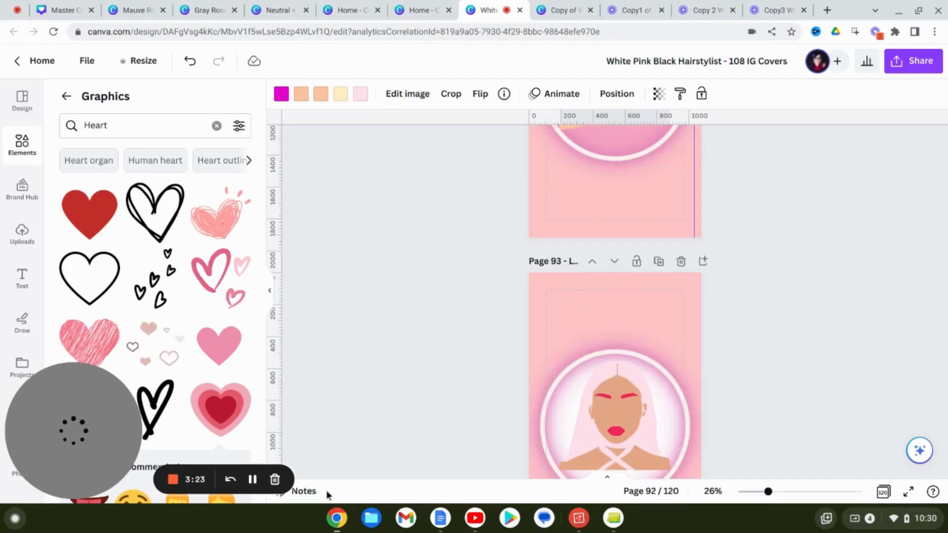